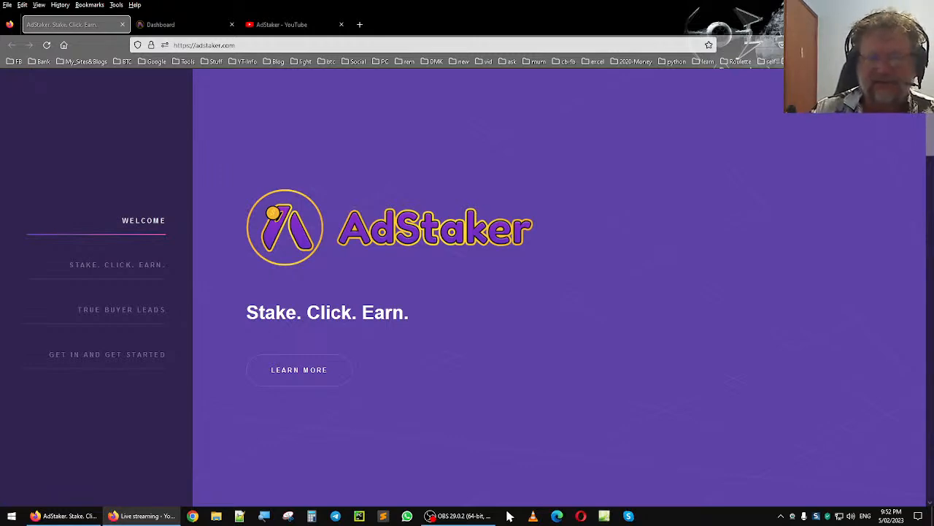
mouse_move(690, 219)
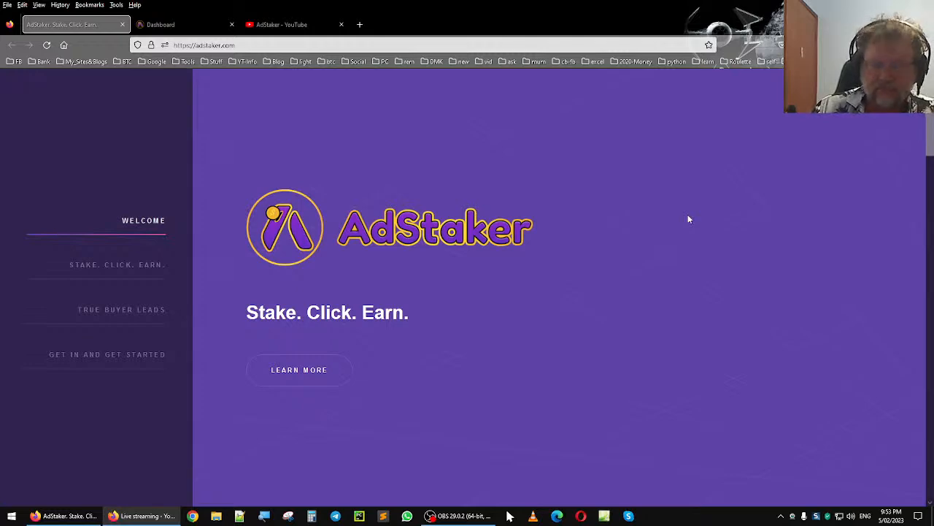
mouse_move(494, 319)
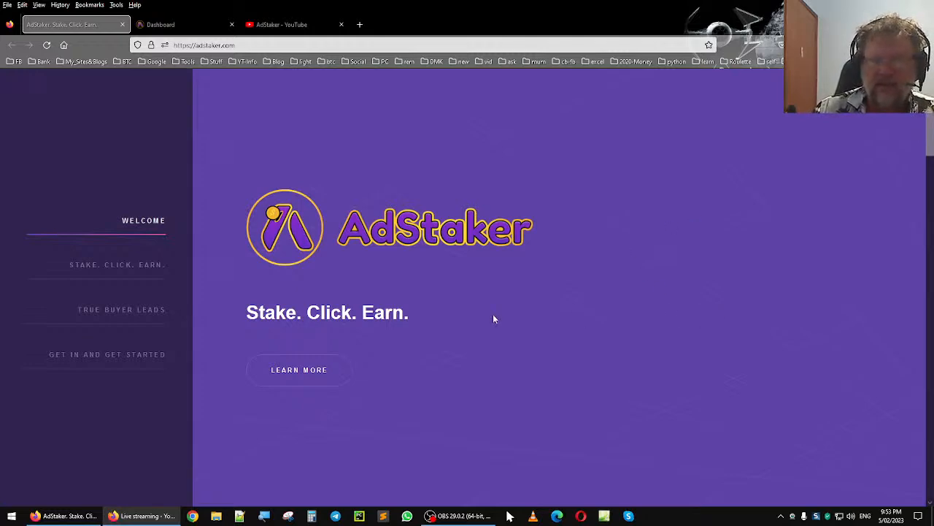
mouse_move(240, 122)
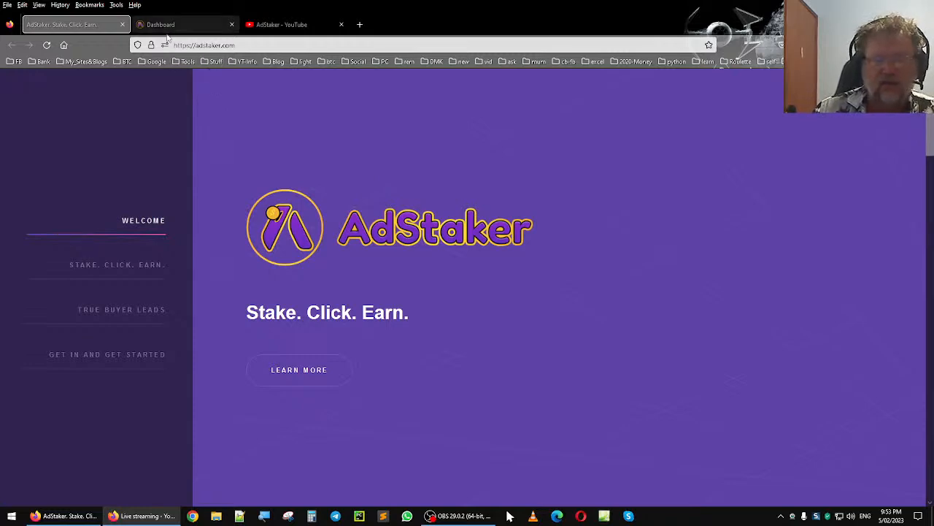
mouse_move(173, 34)
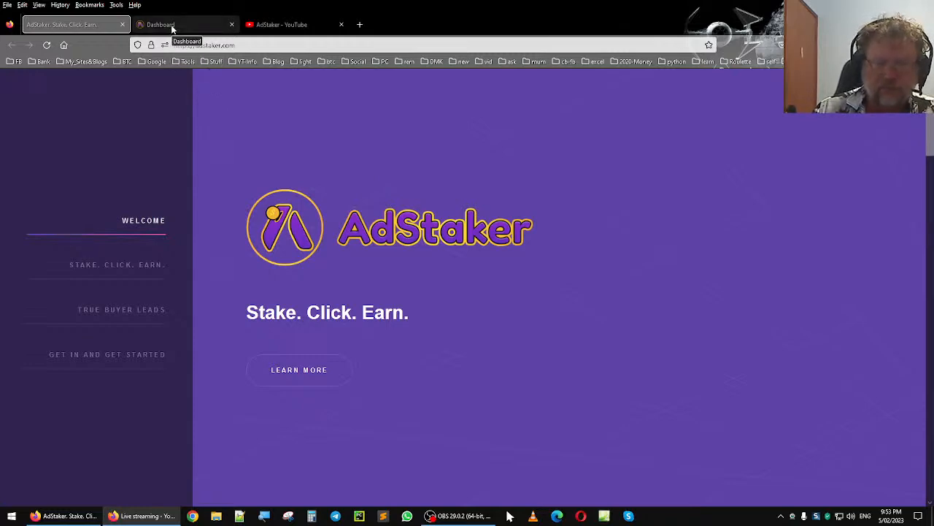
Switch to the AdStaker dashboard showing 222.98 staking amount and 1941.98 stake rewards
left_click(168, 24)
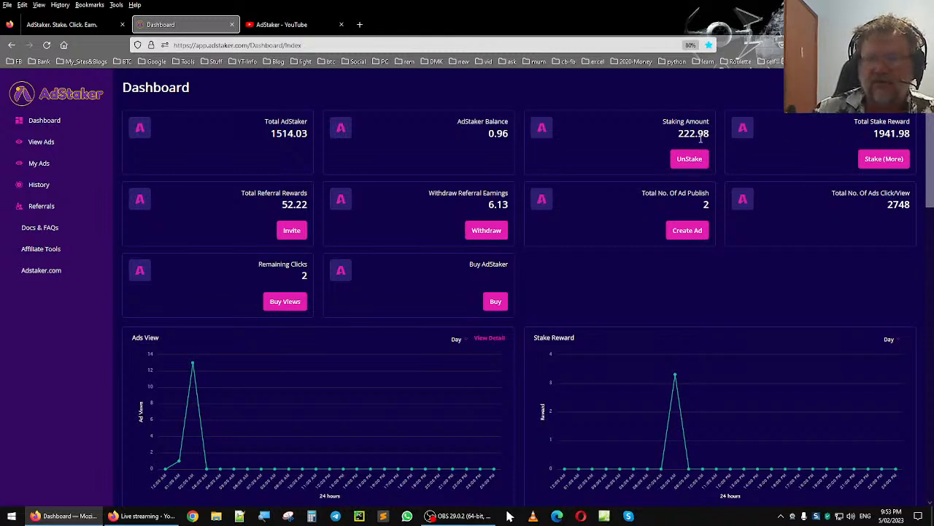
mouse_move(599, 104)
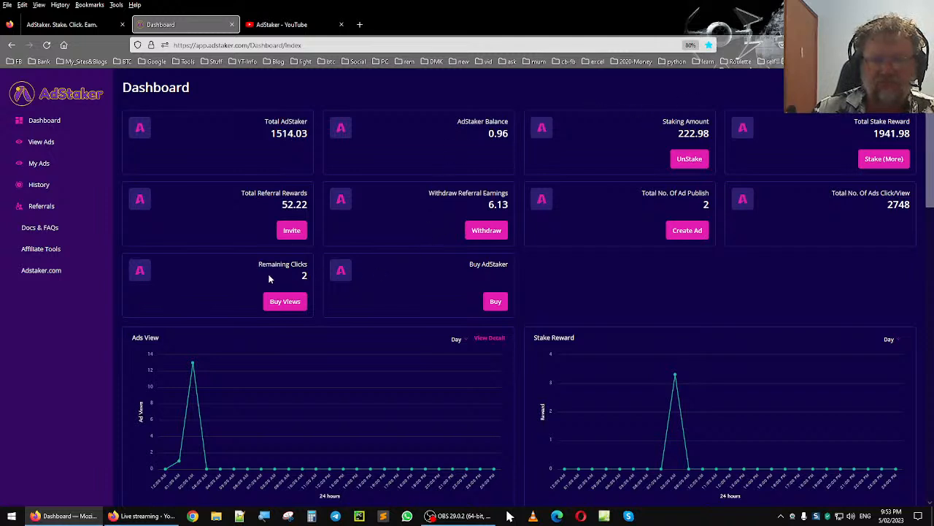
mouse_move(319, 268)
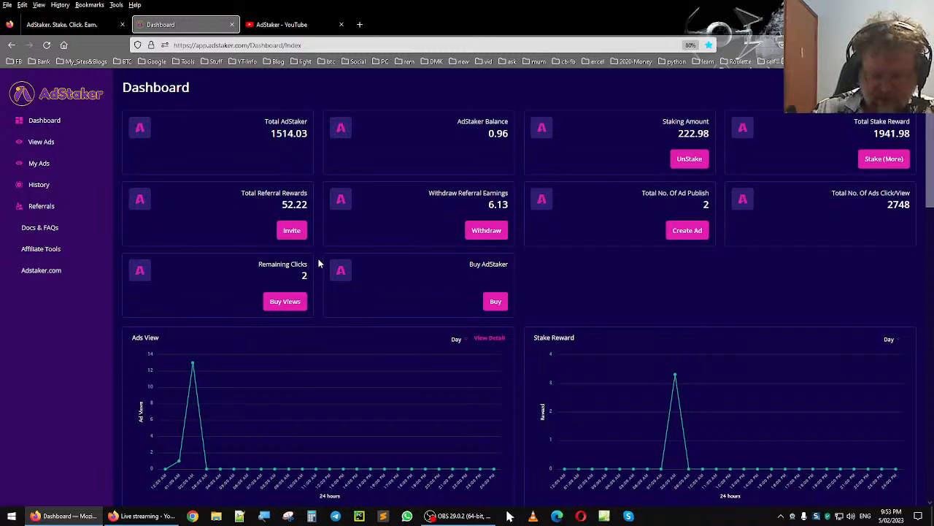
mouse_move(403, 216)
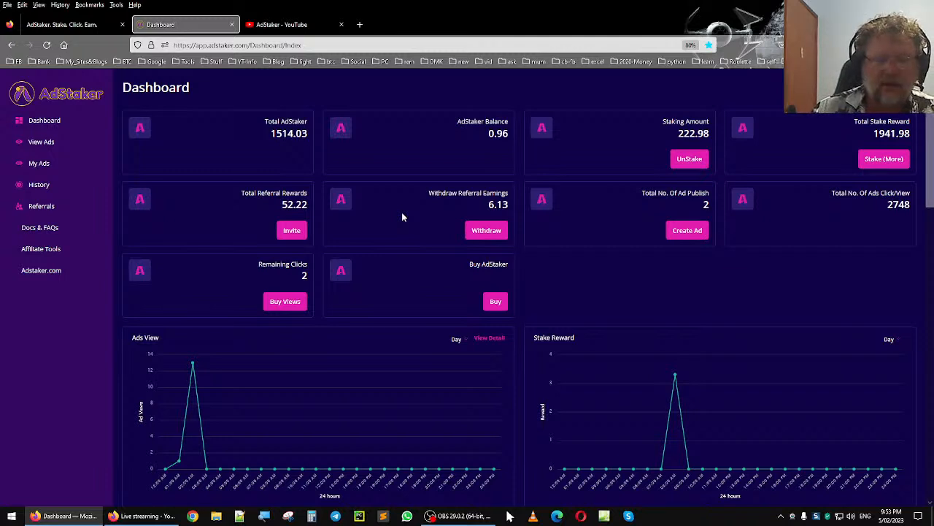
mouse_move(208, 169)
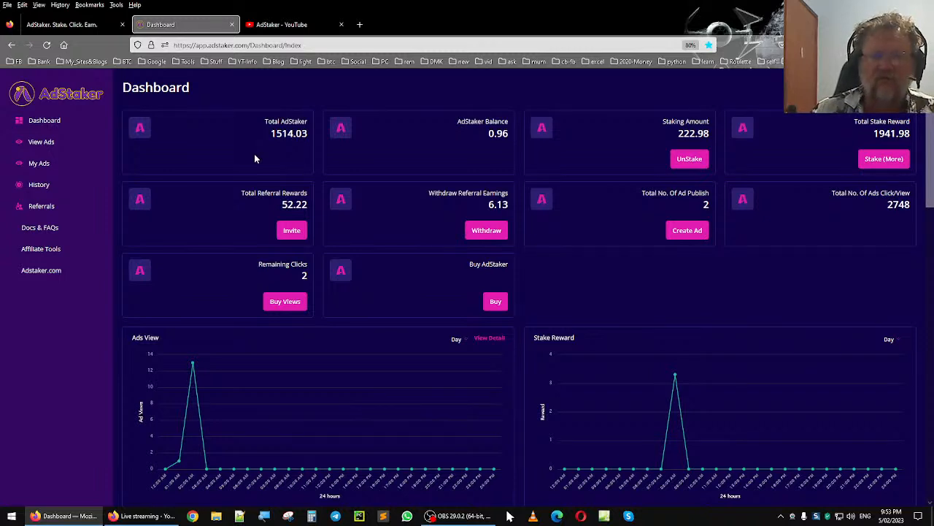
mouse_move(98, 76)
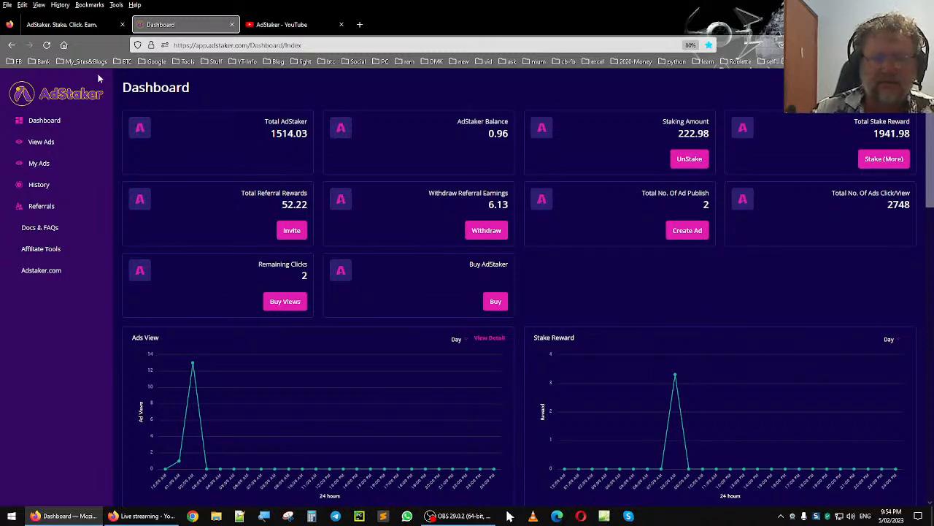
left_click(69, 24)
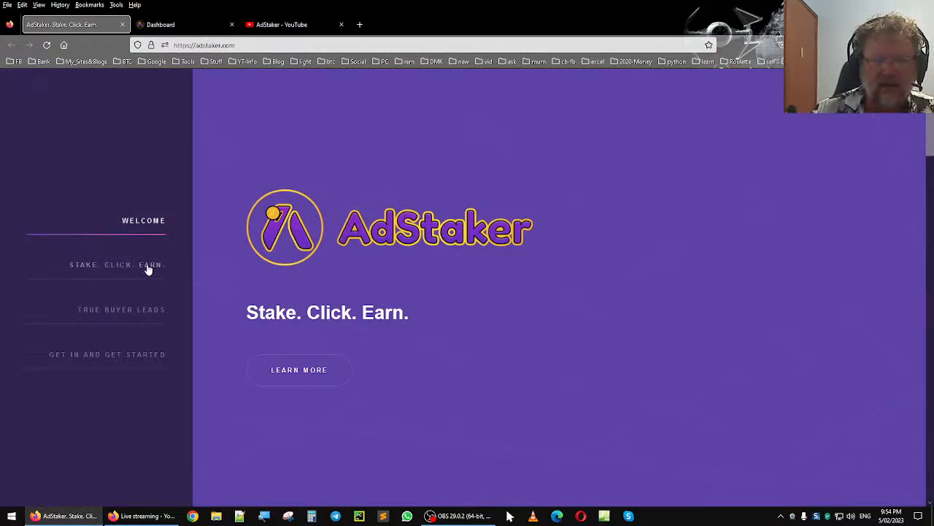
left_click(117, 265)
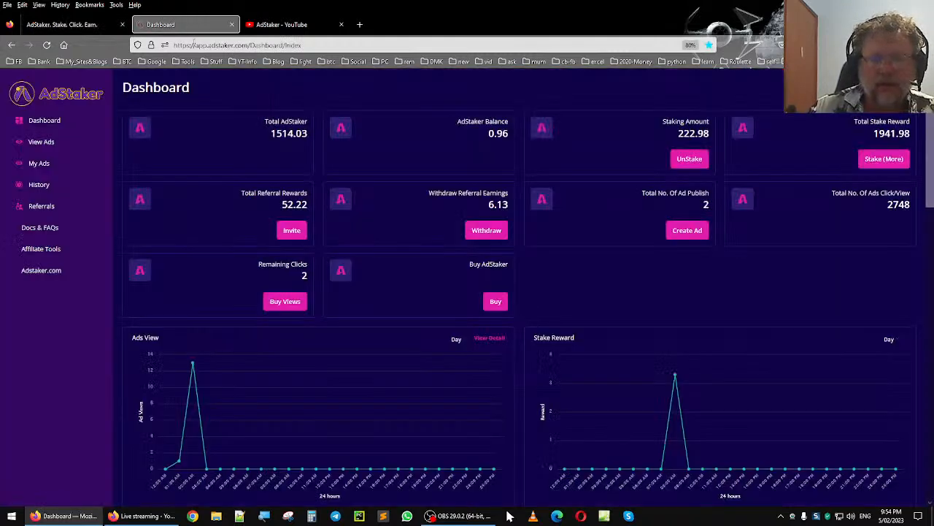
mouse_move(41, 141)
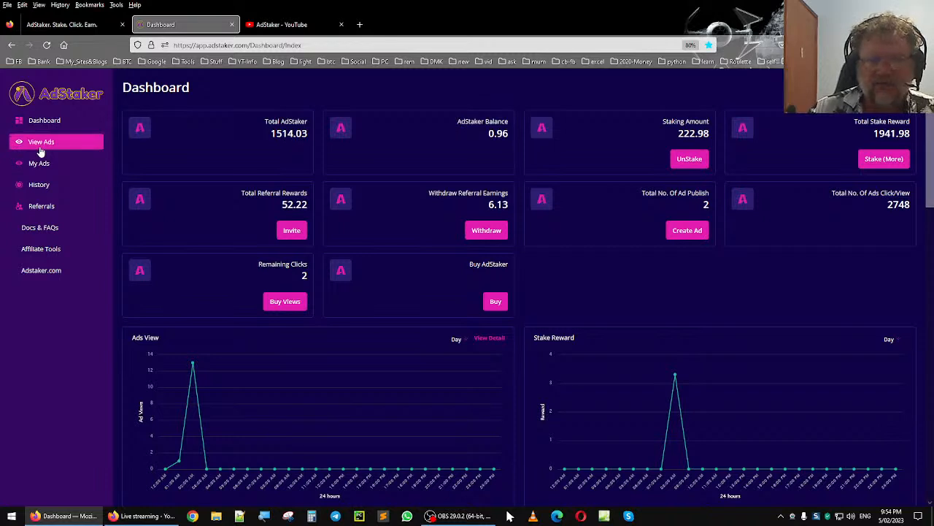
mouse_move(266, 205)
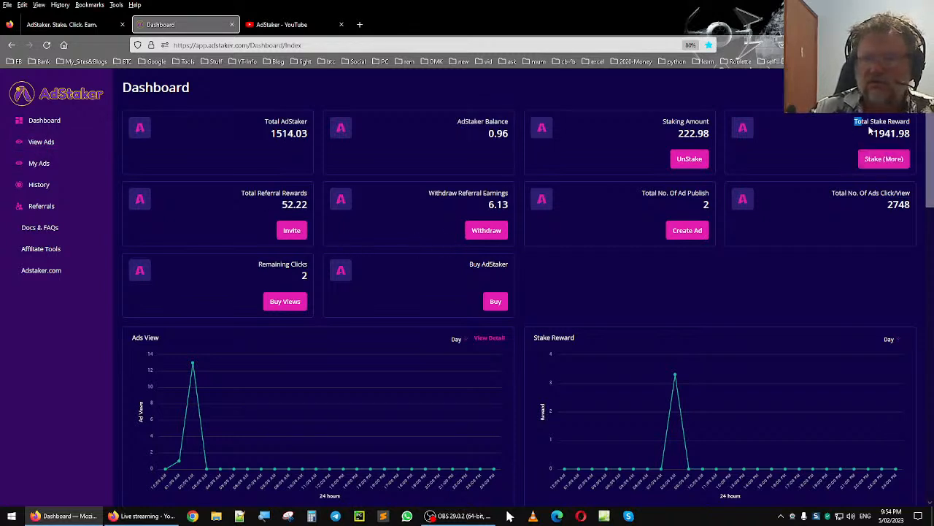
mouse_move(657, 122)
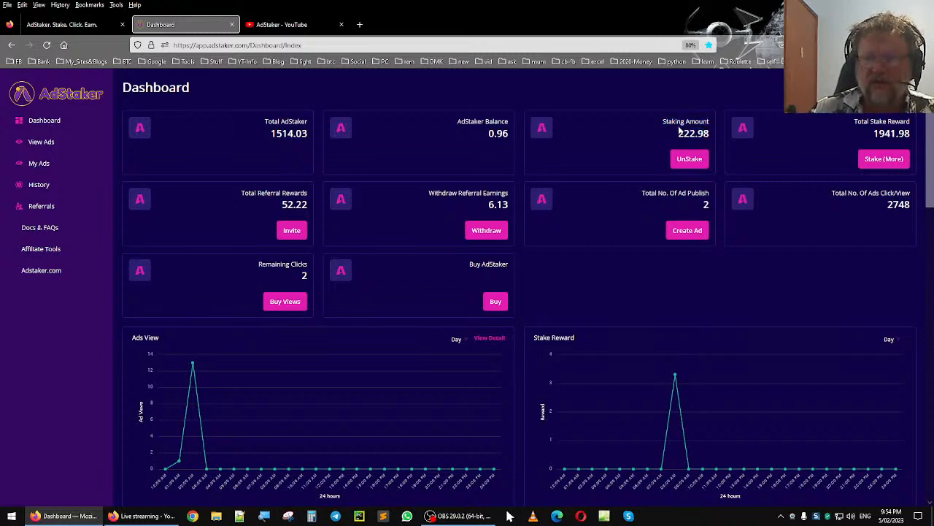
mouse_move(682, 144)
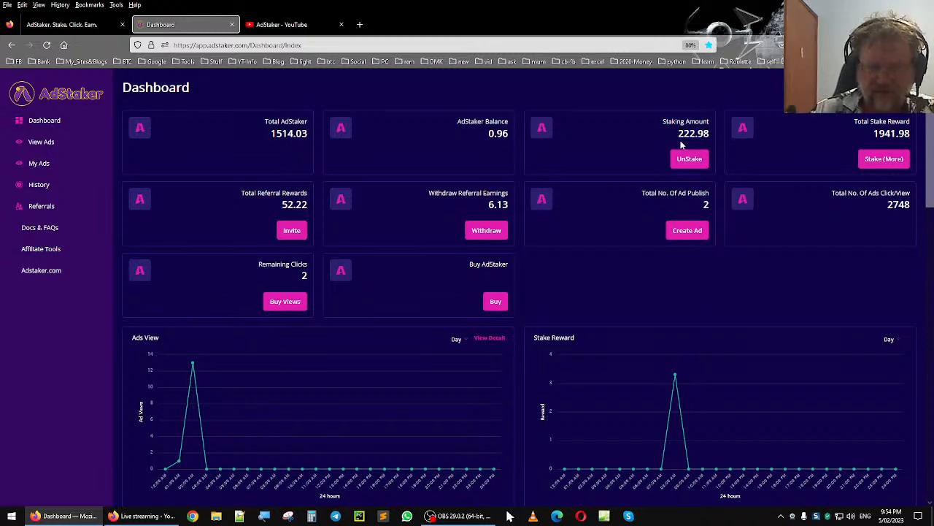
mouse_move(376, 241)
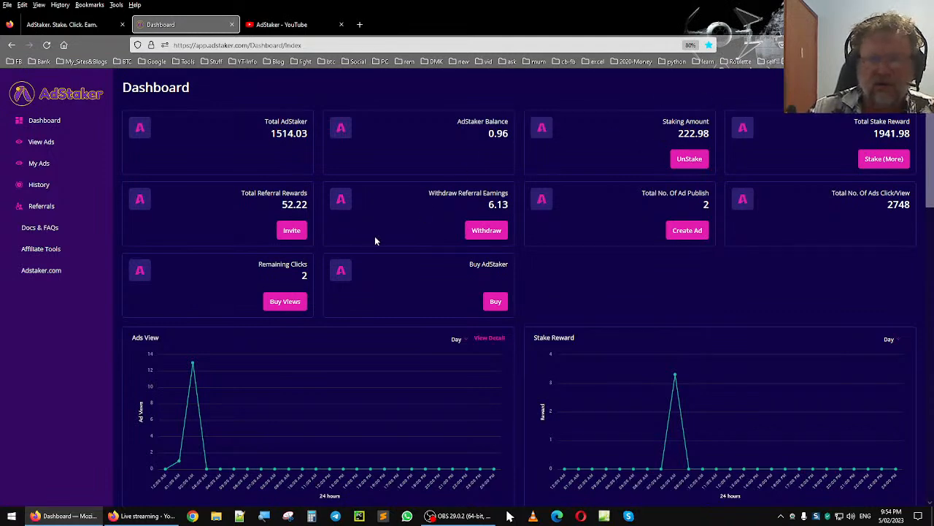
mouse_move(285, 302)
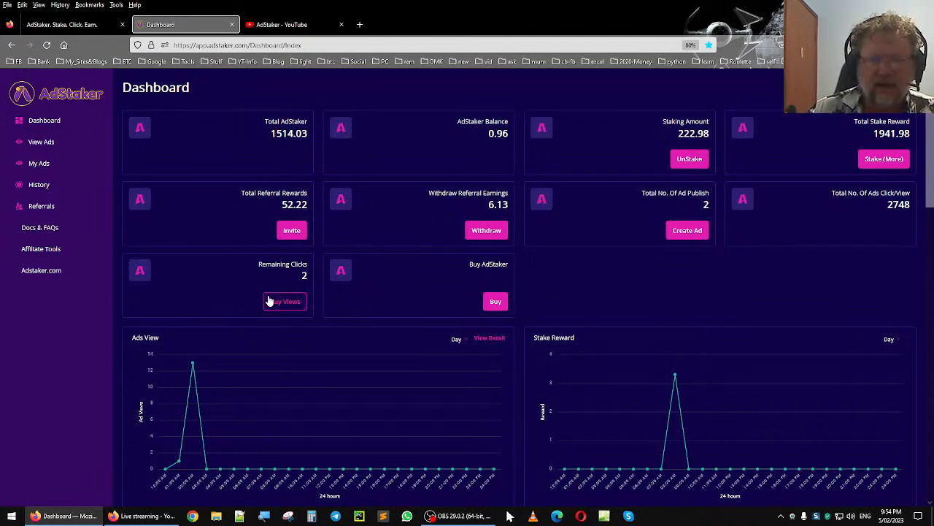
Open and dismiss the Buy Ad Views form, then launch PancakeSwap in a new tab
left_click(284, 300)
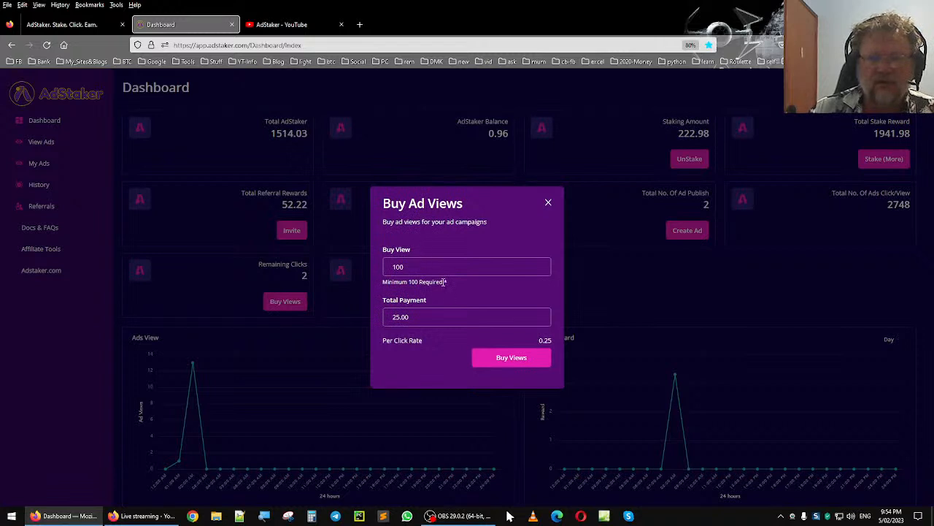
left_click(548, 202)
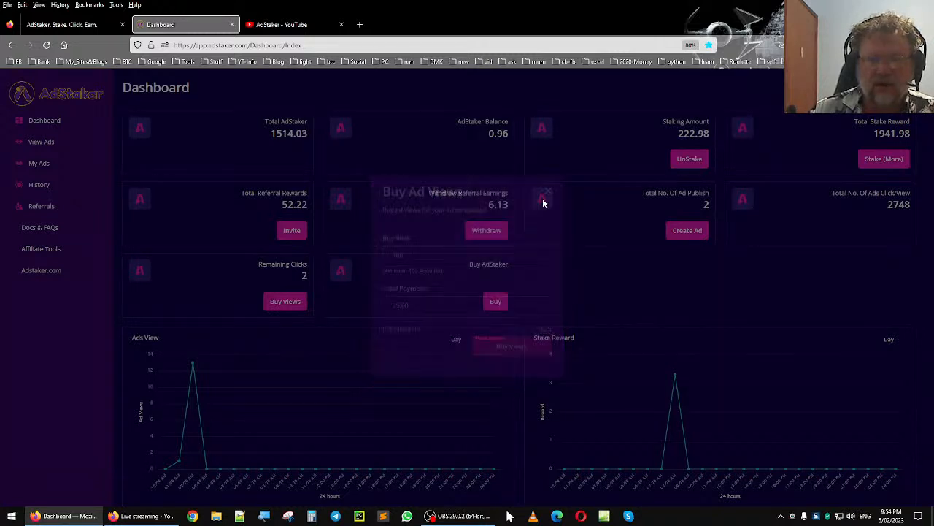
left_click(546, 191)
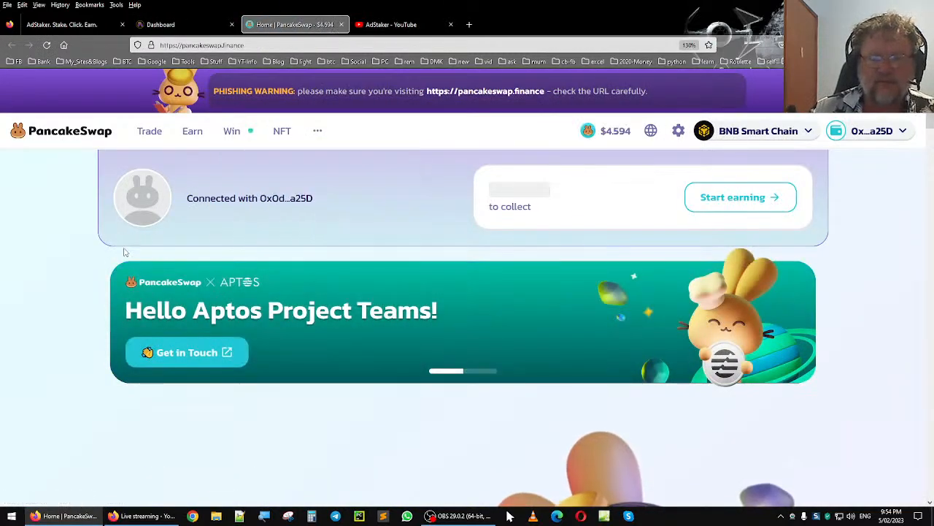
Set up a BNB-to-AdStkr swap on PancakeSwap and view its 24H price chart
left_click(192, 130)
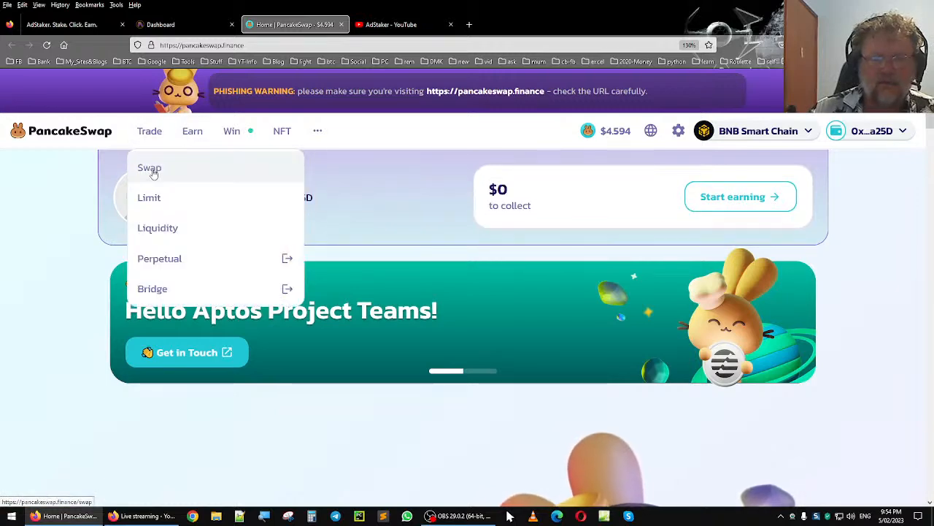
left_click(149, 168)
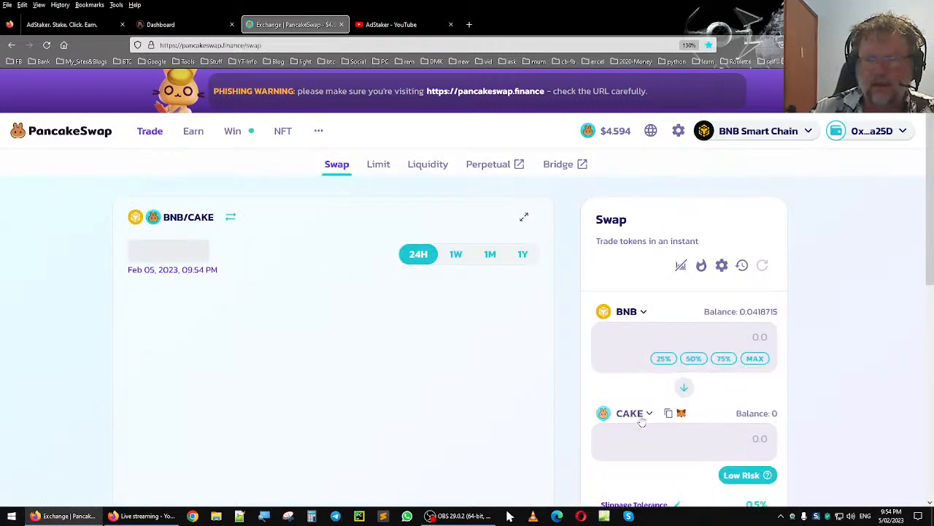
left_click(631, 412)
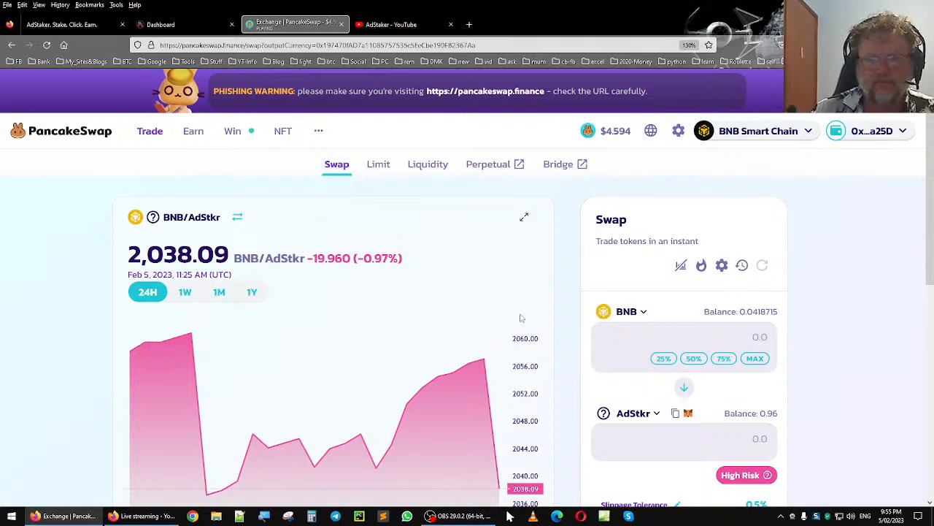
scroll("down", 3)
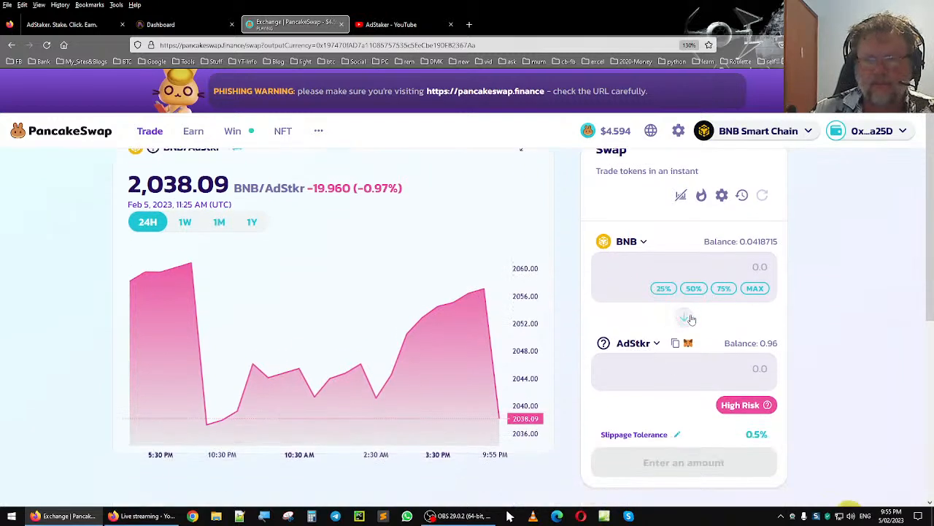
left_click(684, 319)
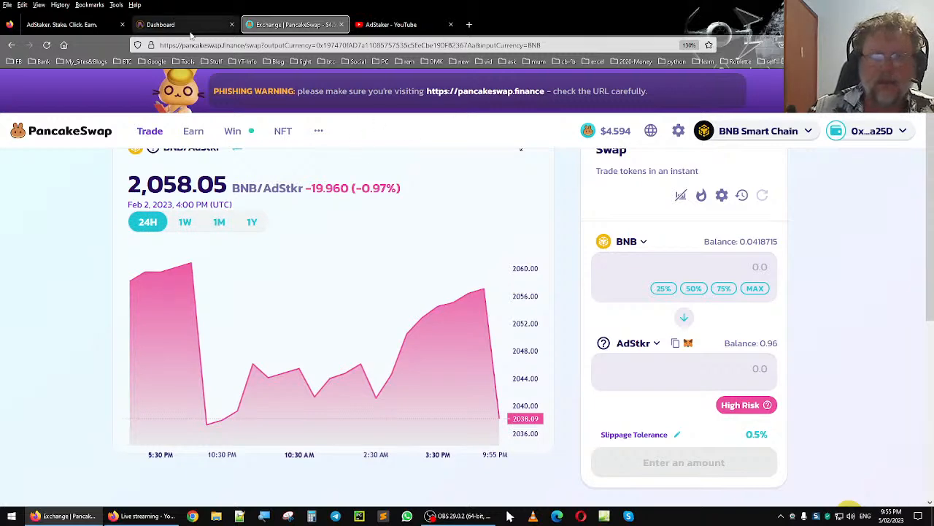
Back in AdStaker, list the published ads LiveGood and The Dog that Trades
left_click(179, 24)
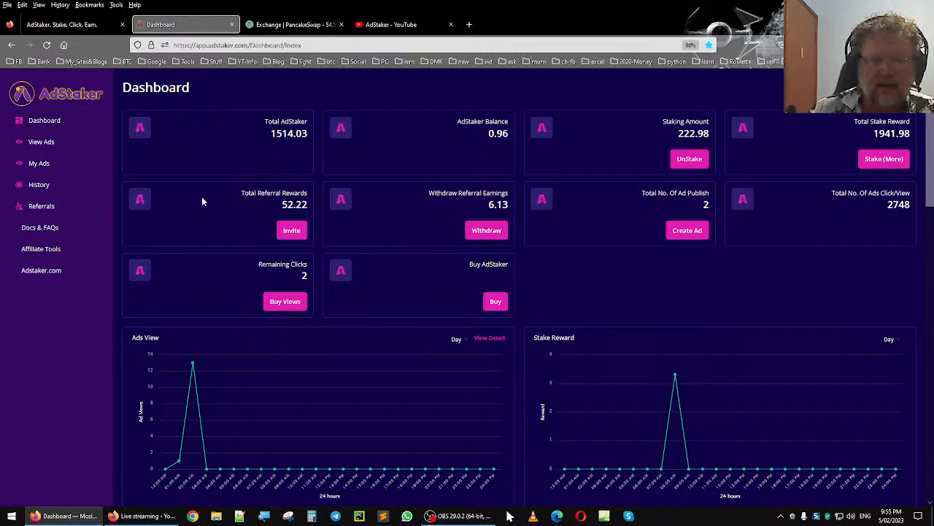
mouse_move(286, 217)
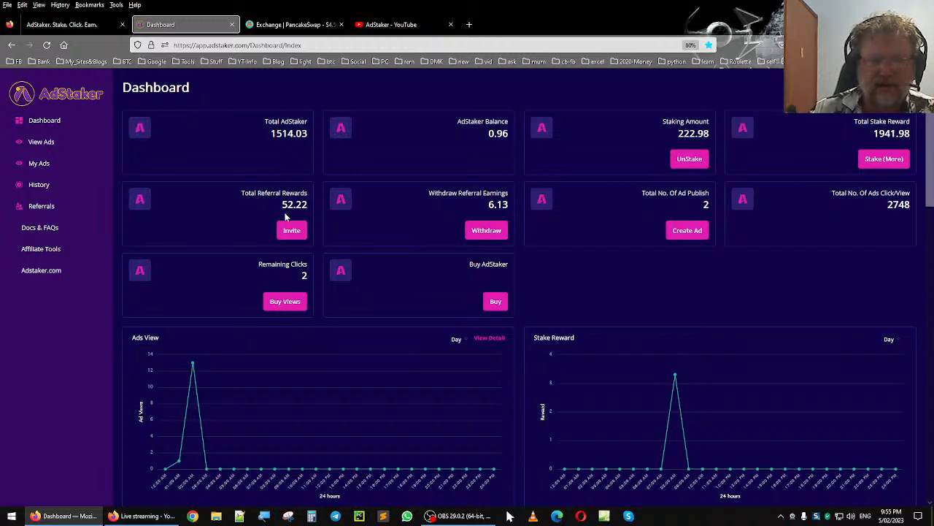
left_click(39, 162)
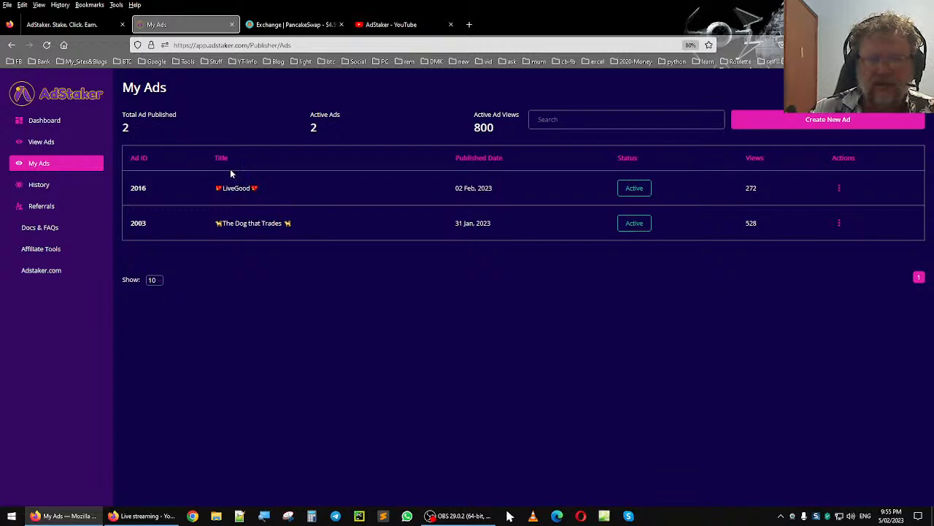
mouse_move(768, 225)
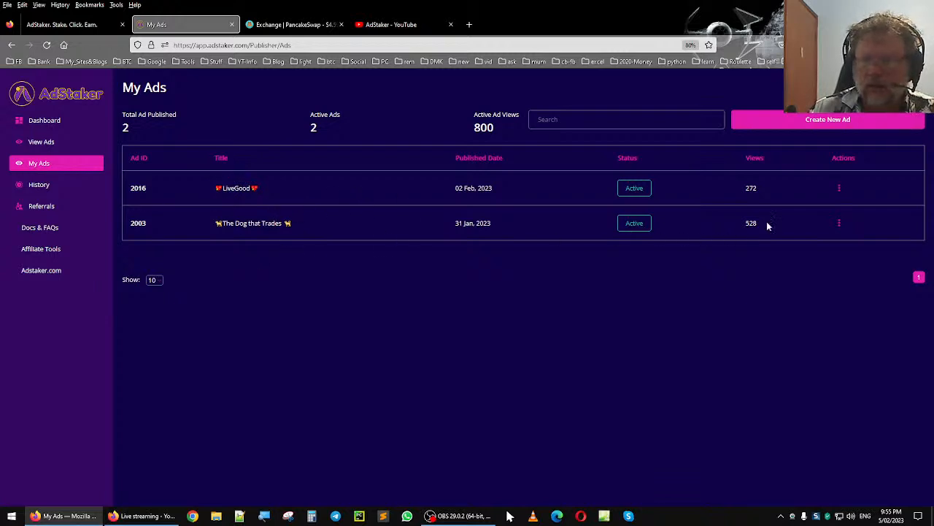
mouse_move(747, 192)
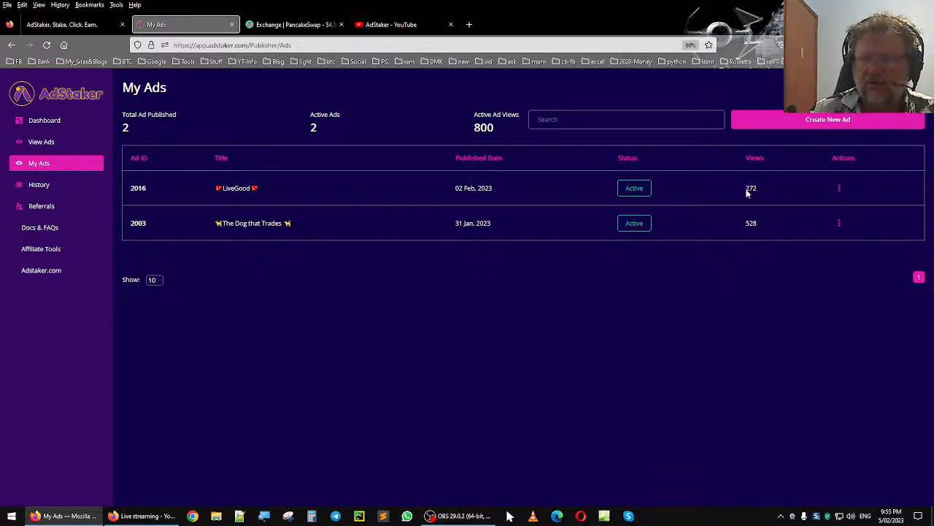
mouse_move(572, 190)
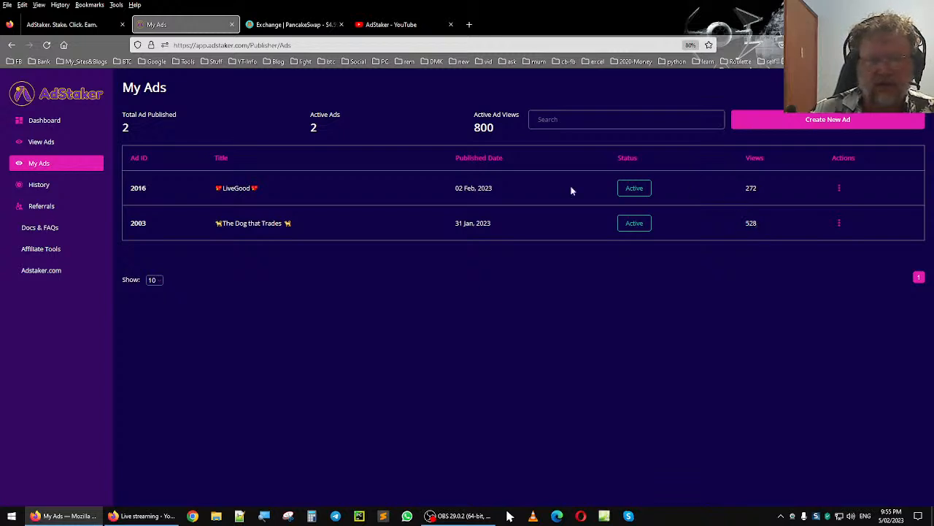
mouse_move(465, 212)
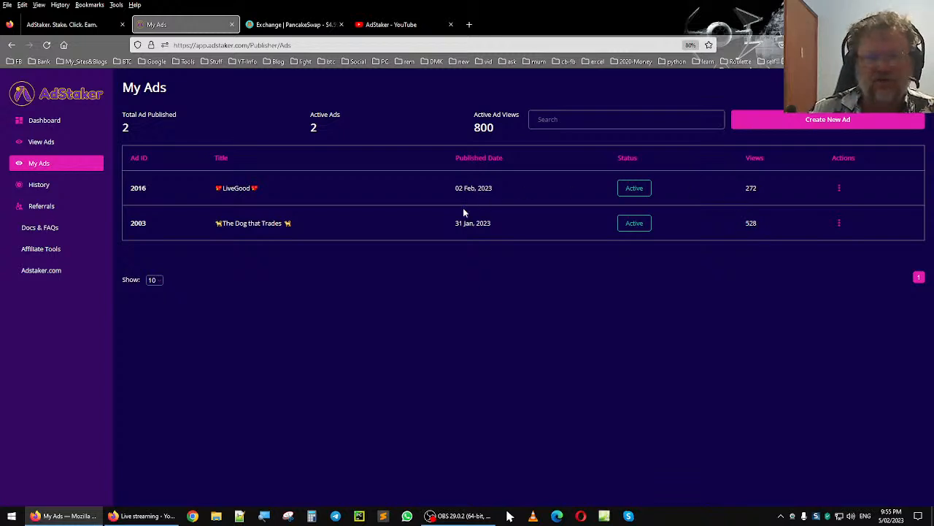
mouse_move(319, 187)
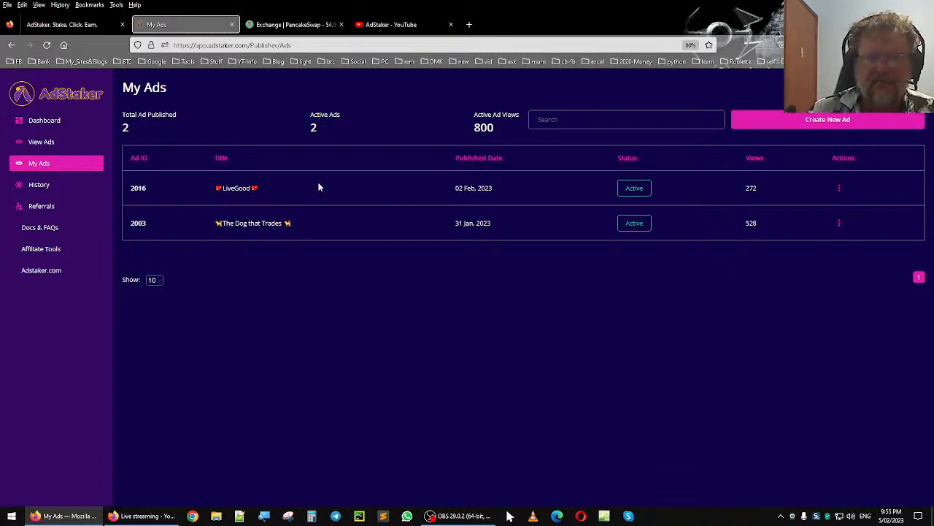
mouse_move(45, 120)
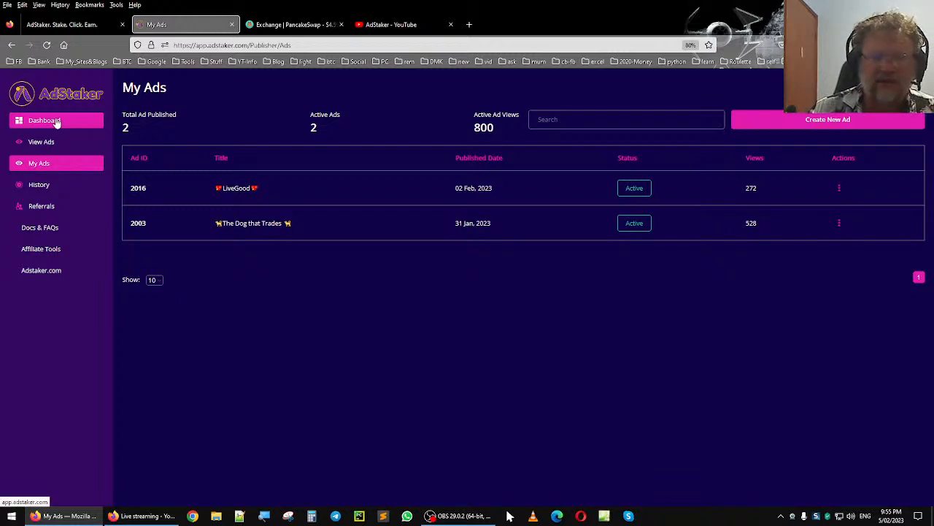
Return to the AdStaker dashboard and scroll through its stat cards
left_click(44, 120)
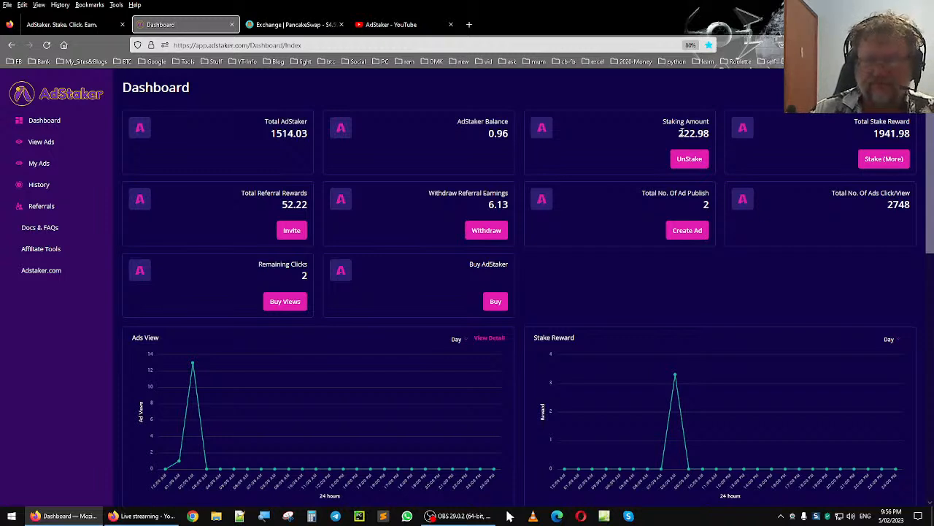
mouse_move(530, 130)
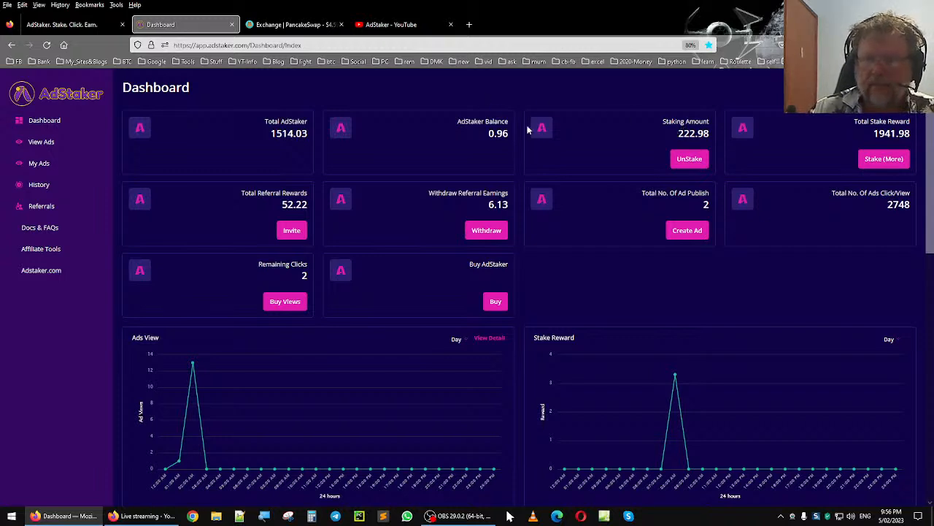
mouse_move(351, 117)
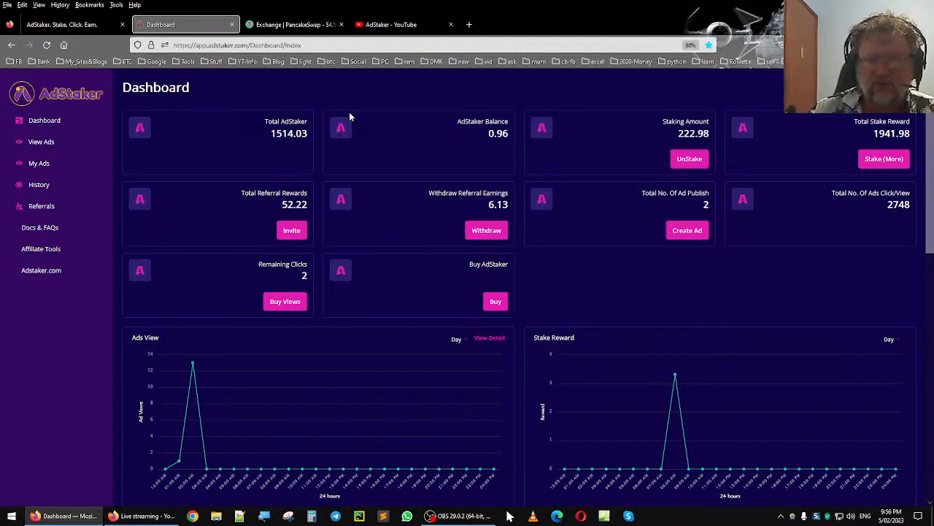
mouse_move(356, 133)
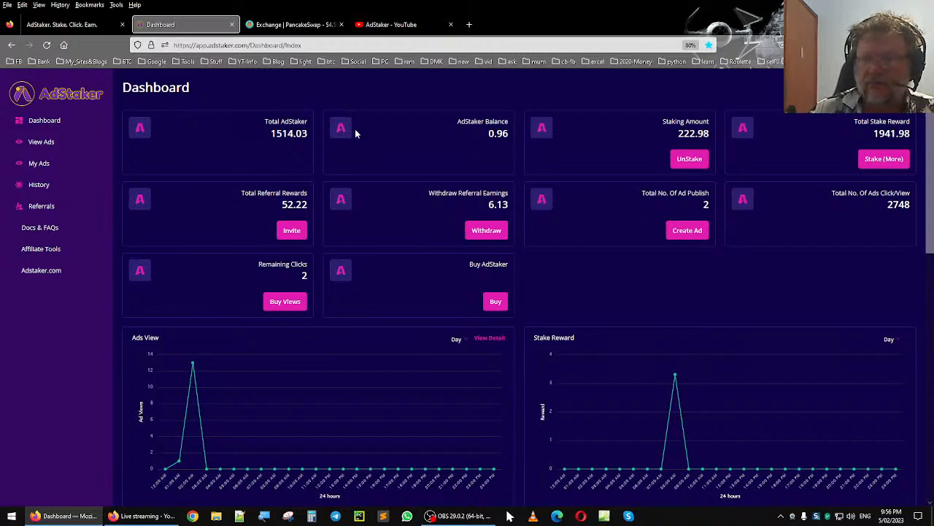
mouse_move(579, 161)
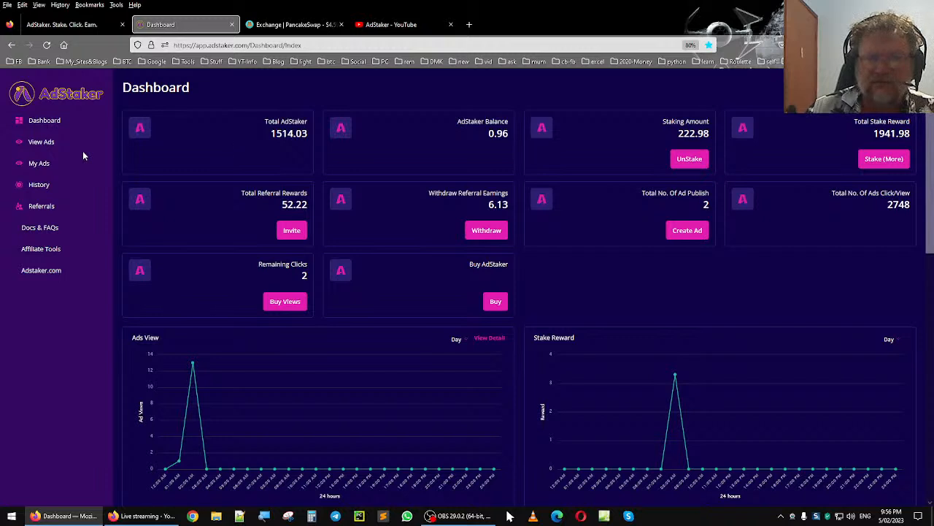
mouse_move(514, 134)
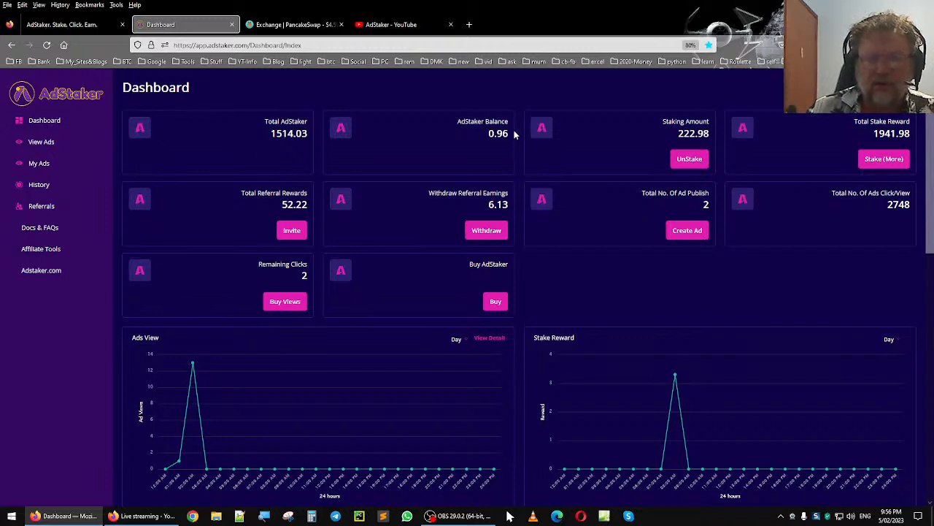
mouse_move(42, 141)
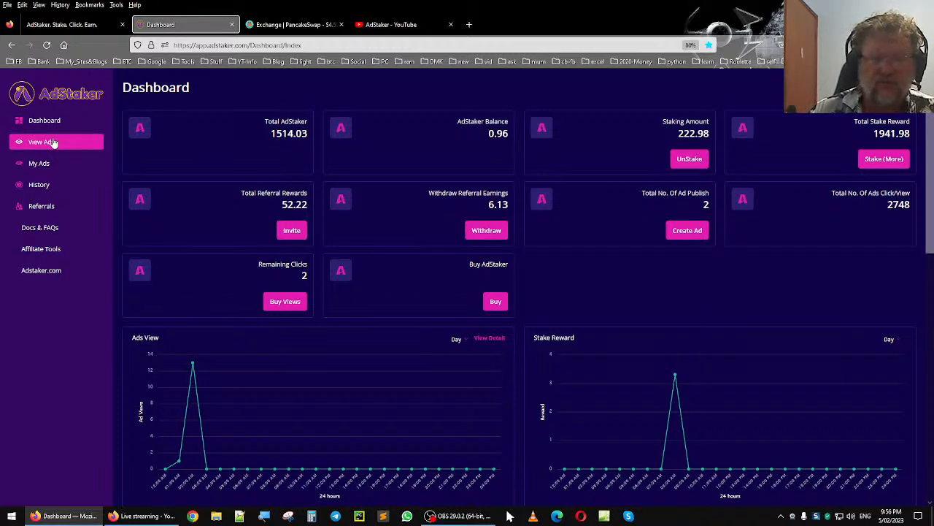
scroll("down", 3)
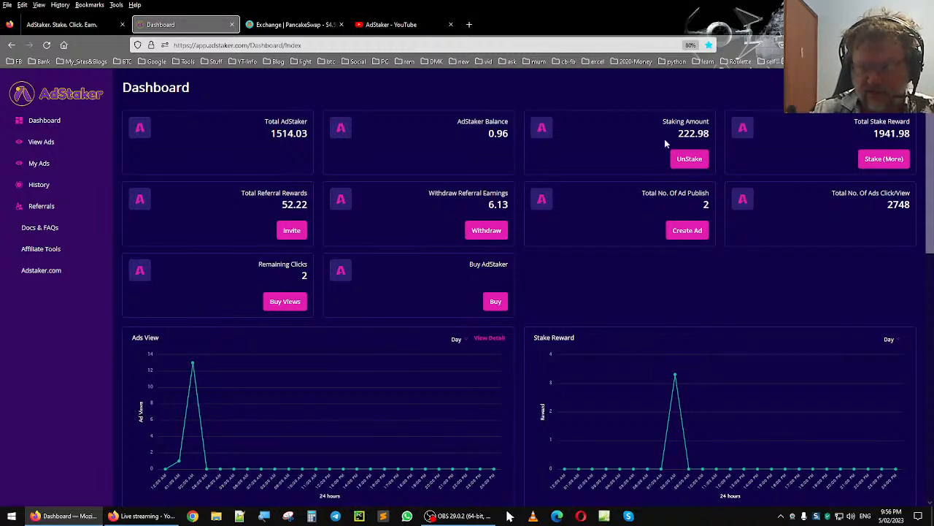
mouse_move(668, 134)
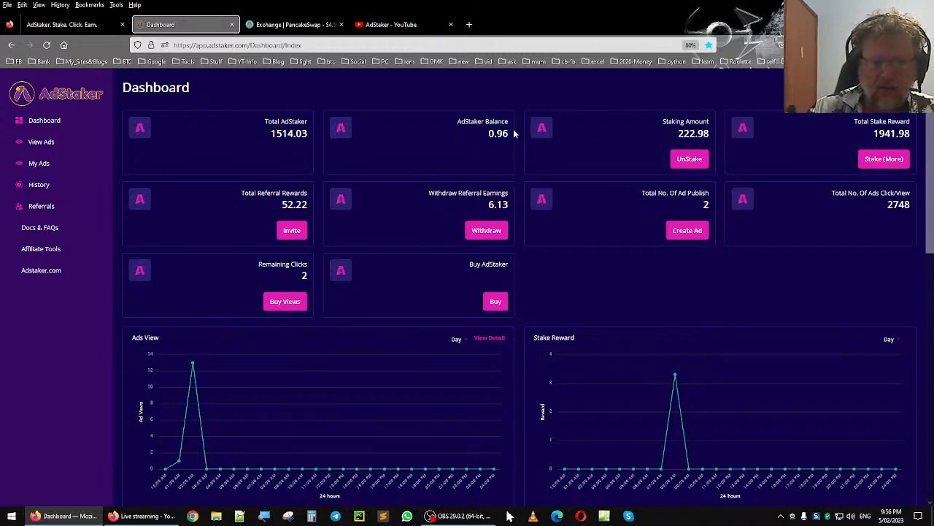
mouse_move(306, 220)
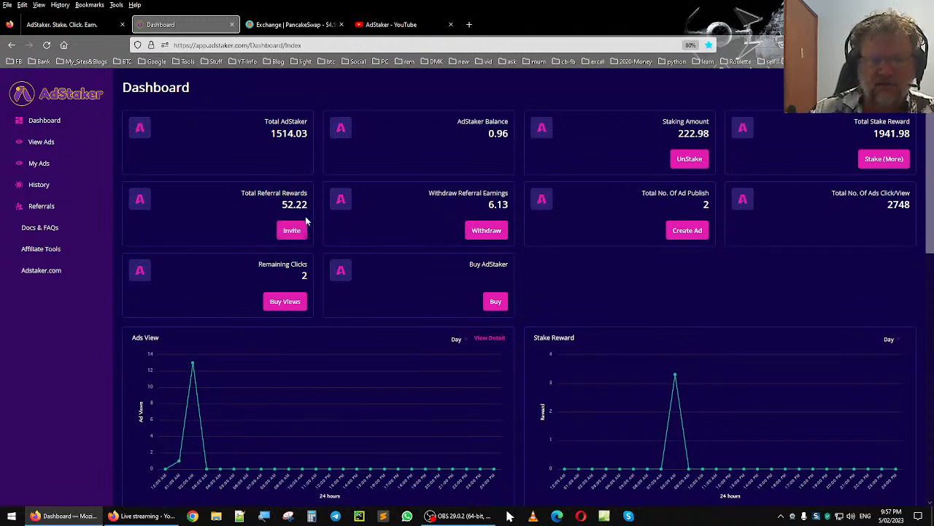
mouse_move(68, 141)
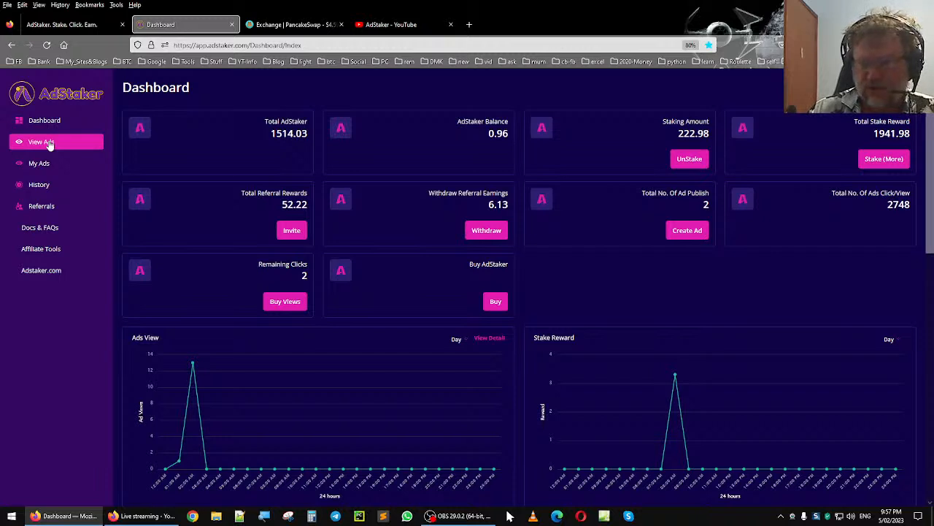
mouse_move(542, 157)
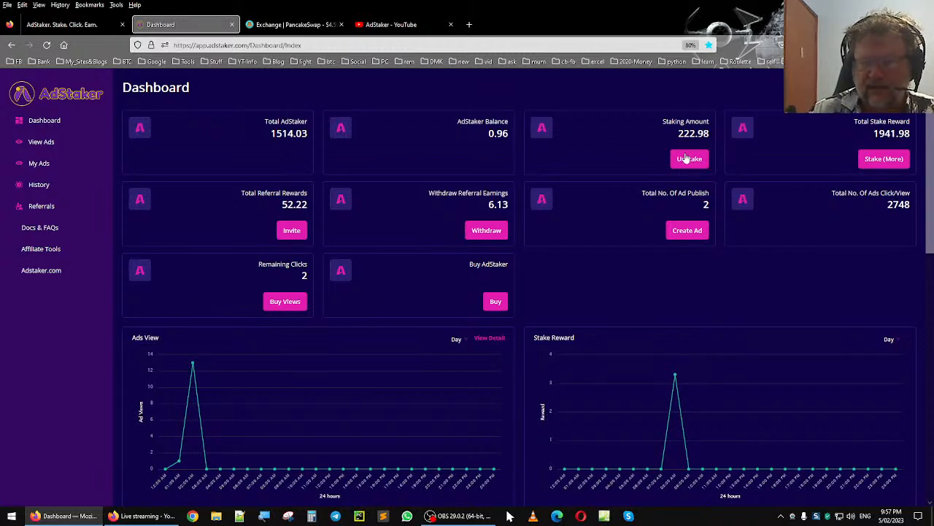
mouse_move(625, 170)
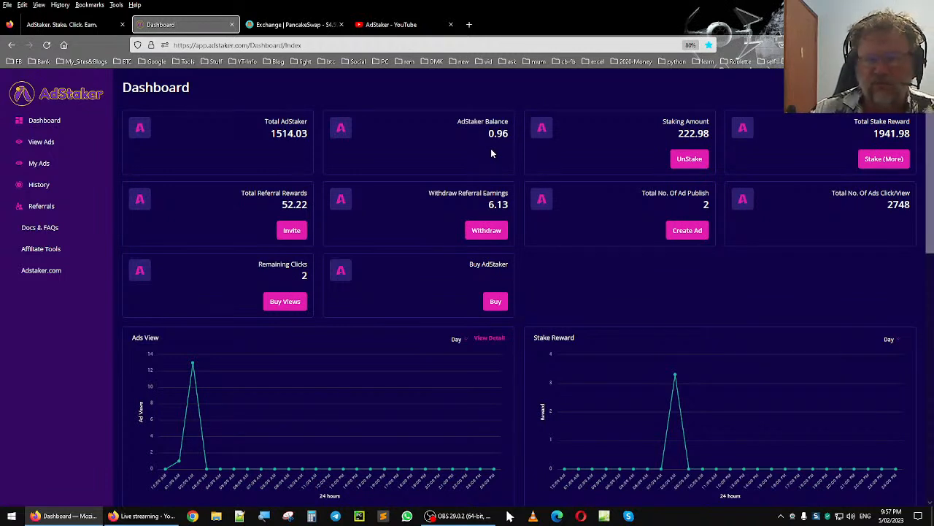
mouse_move(641, 148)
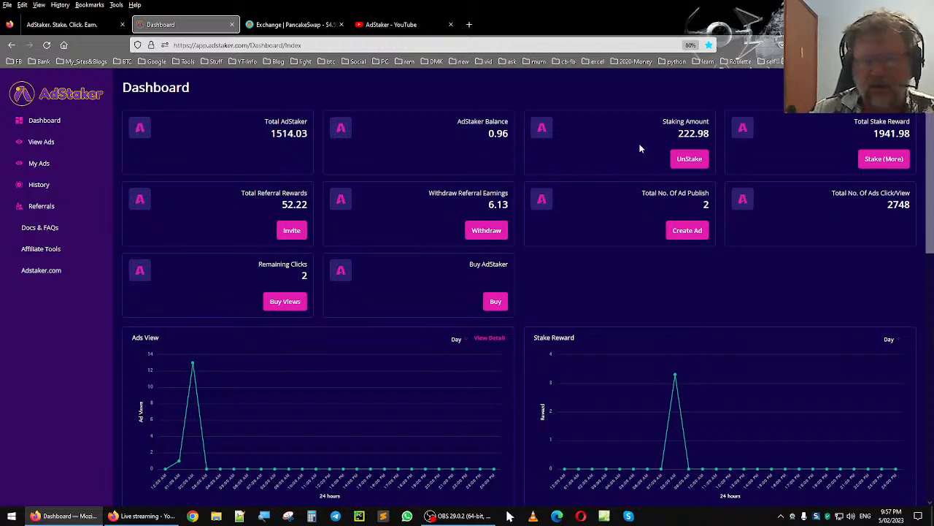
mouse_move(736, 151)
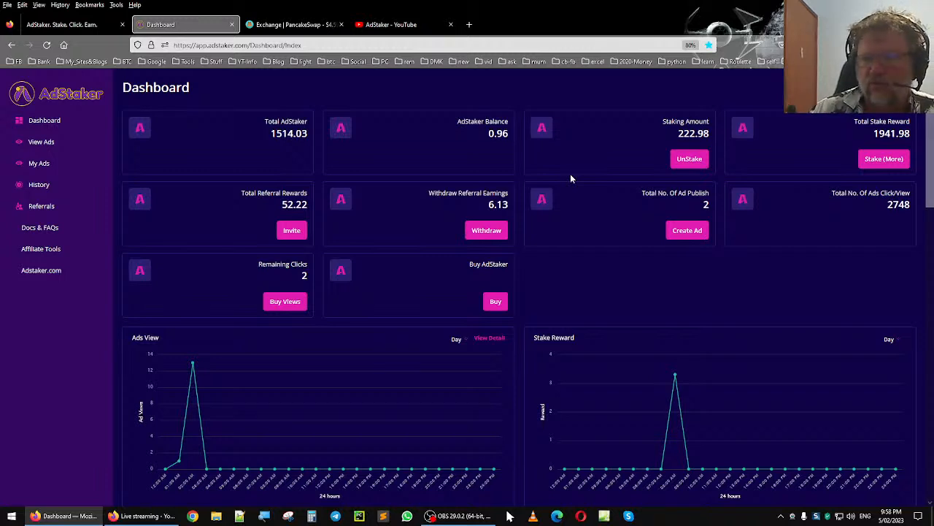
mouse_move(495, 154)
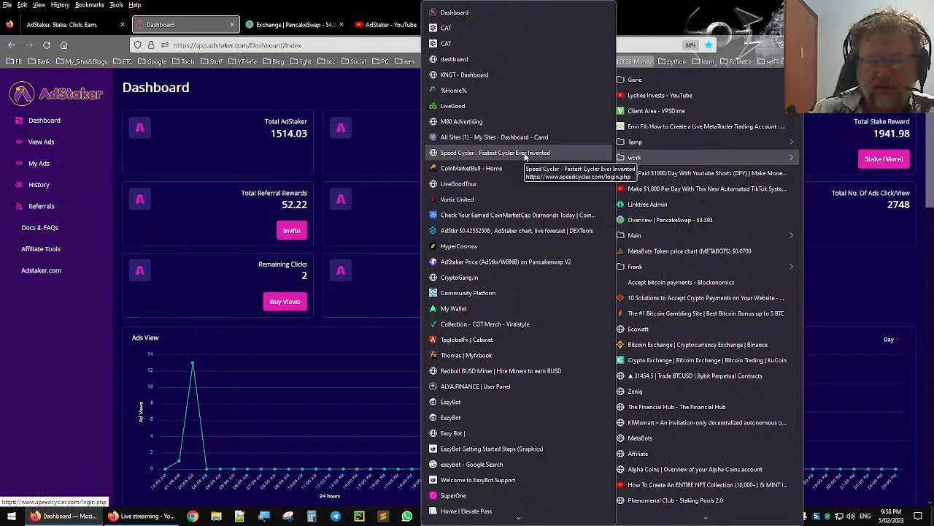
mouse_move(528, 261)
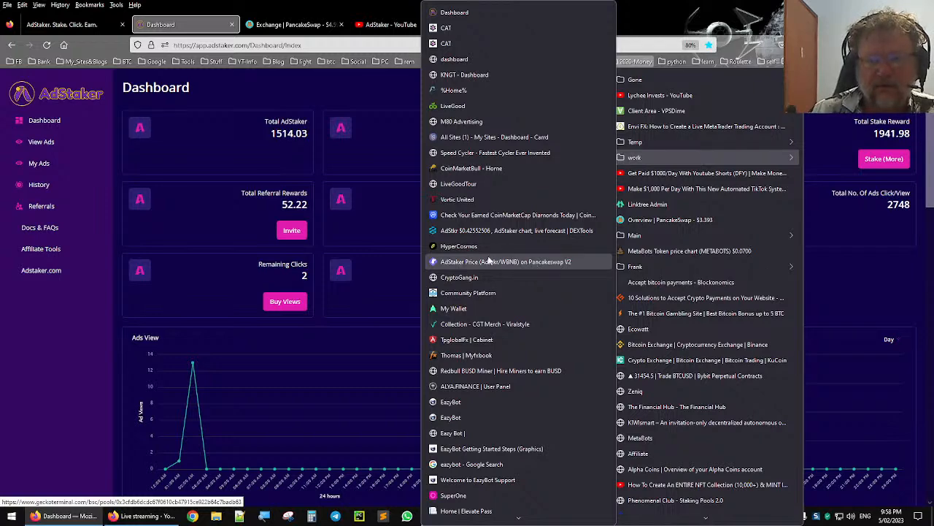
Open the 'AdStaker Price (AdStkr/WBNB) on Pancakeswap V2' bookmark on GeckoTerminal
left_click(508, 261)
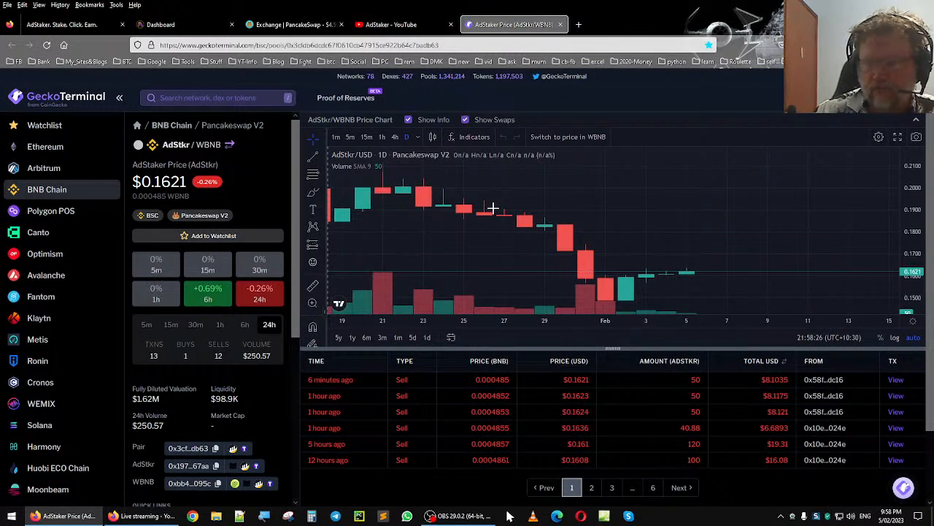
mouse_move(394, 146)
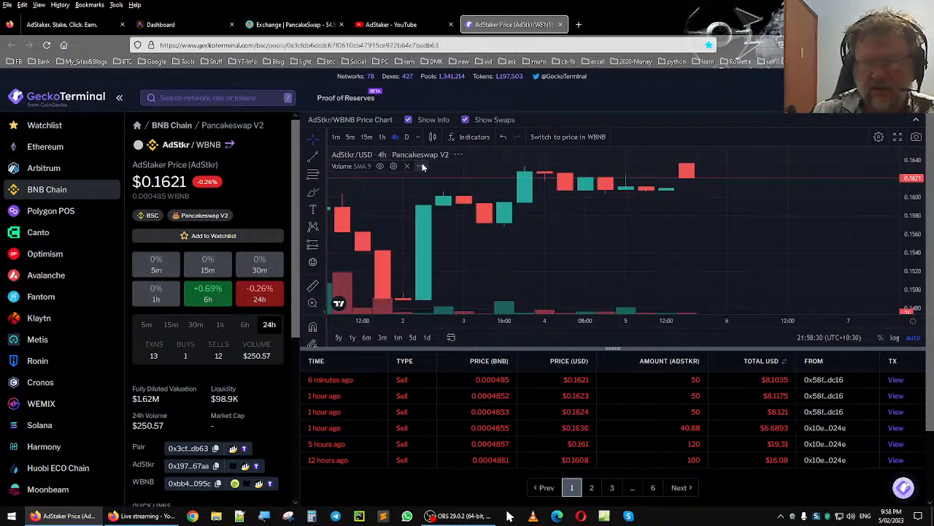
Switch the AdStkr/WBNB chart to daily candles, review it, then return to the dashboard
left_click(407, 136)
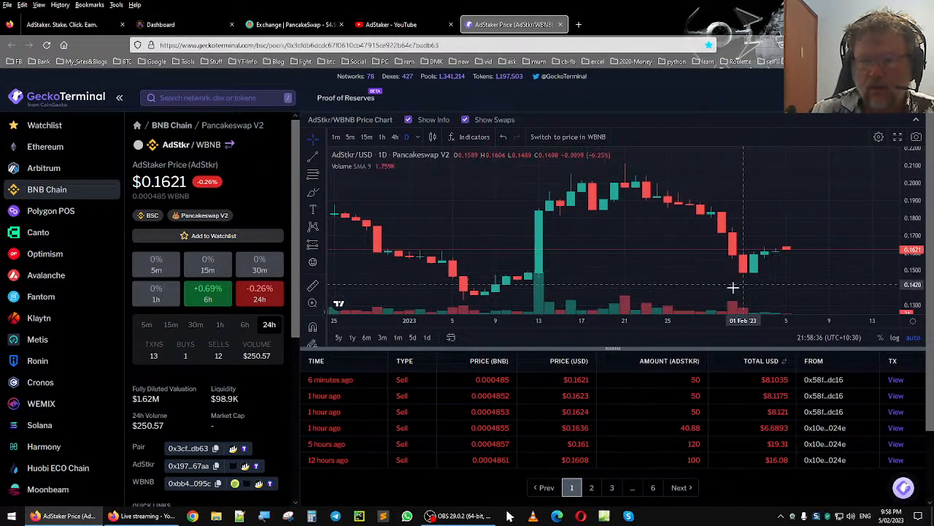
mouse_move(837, 287)
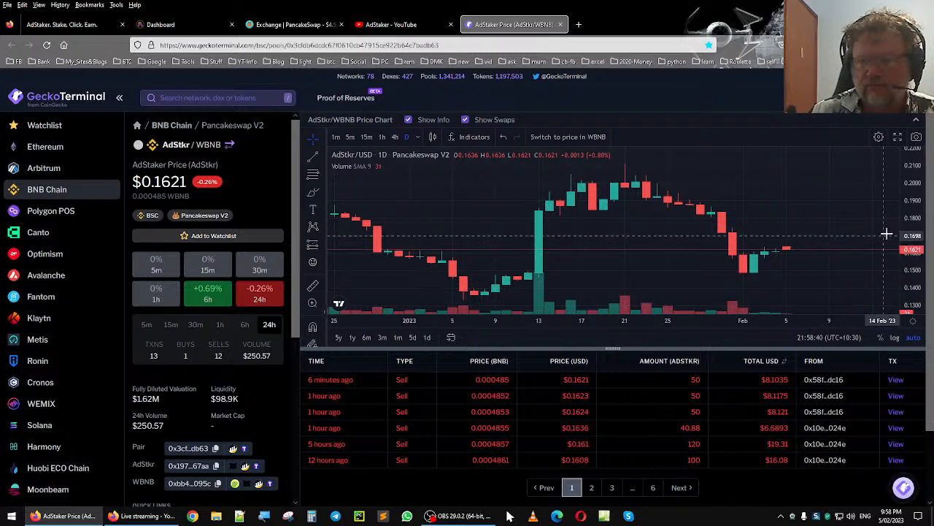
mouse_move(862, 183)
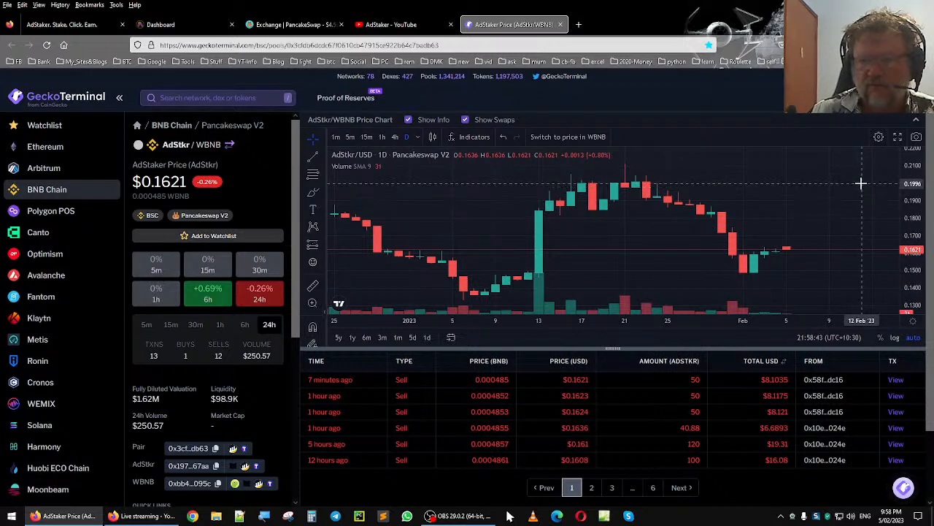
mouse_move(848, 168)
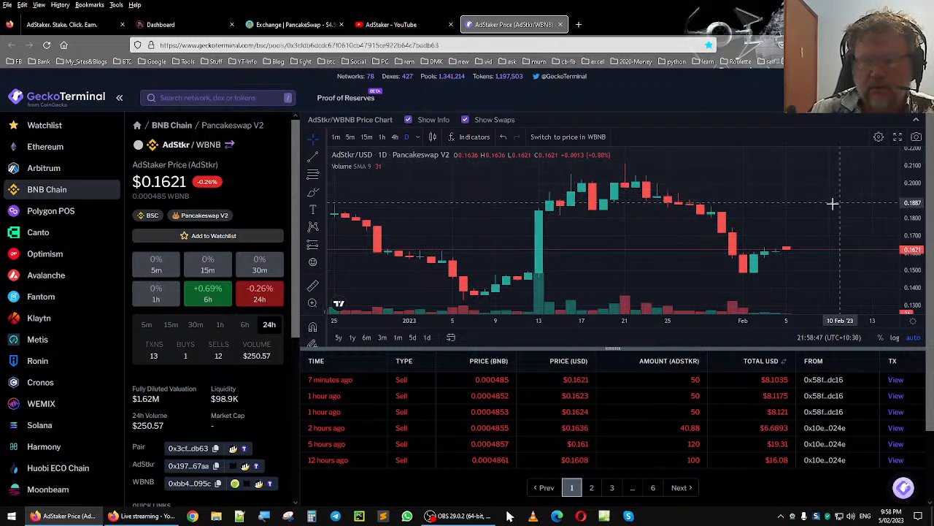
mouse_move(775, 229)
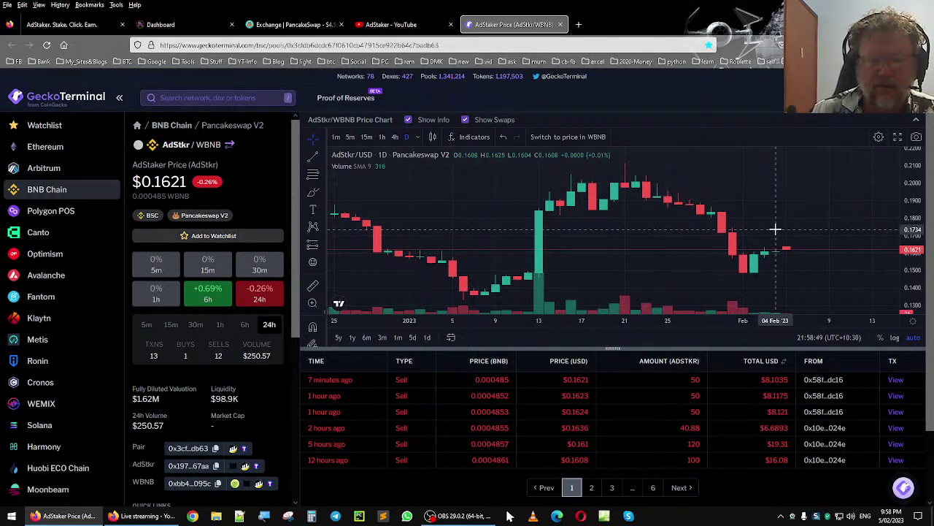
mouse_move(860, 257)
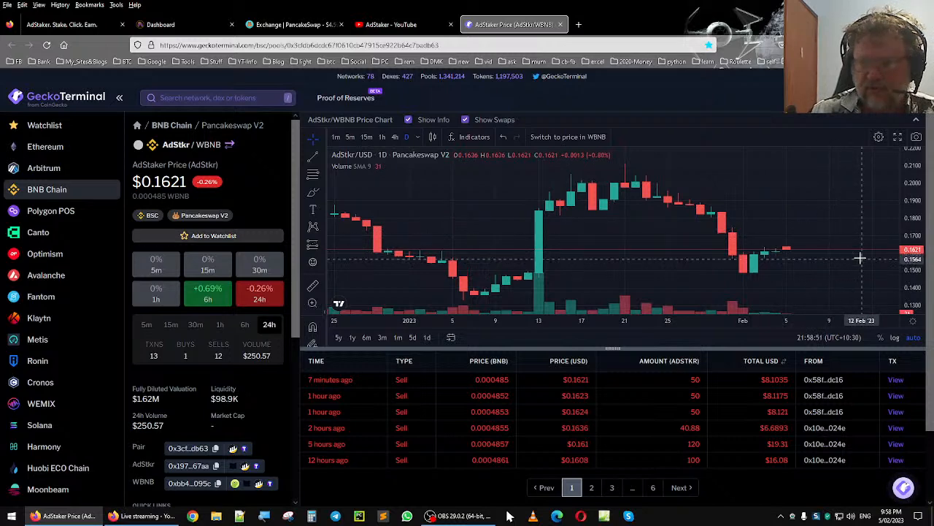
mouse_move(775, 215)
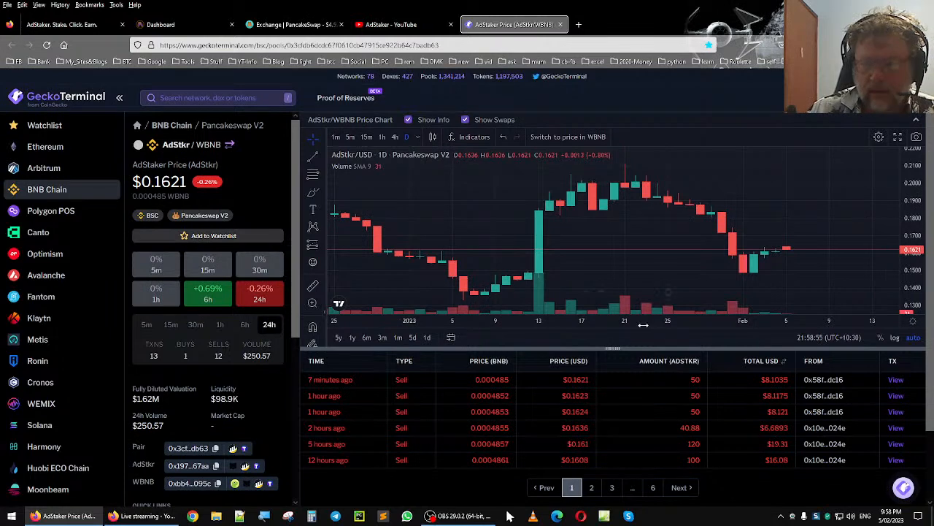
scroll("down", 3)
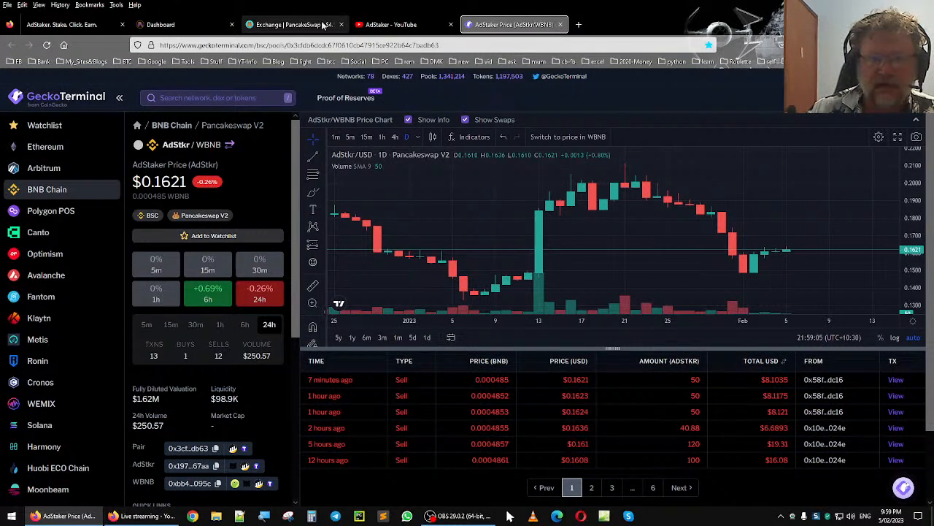
left_click(168, 24)
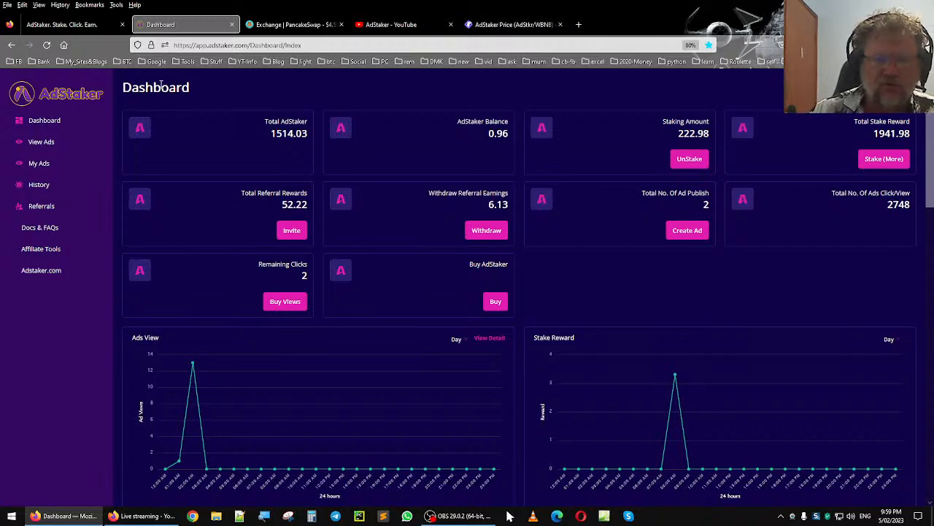
Play the AdStaker Review & Unstake video from the playlist, then open the tutorials page
left_click(398, 24)
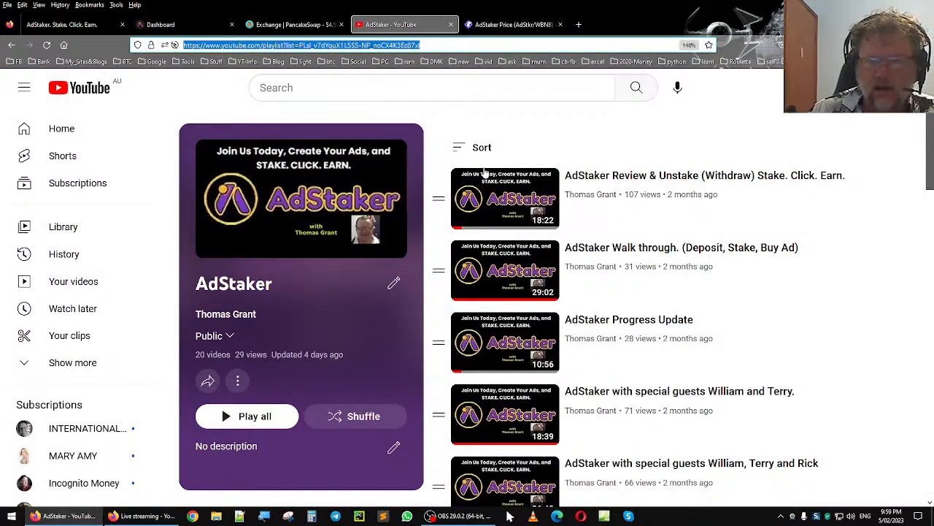
left_click(505, 198)
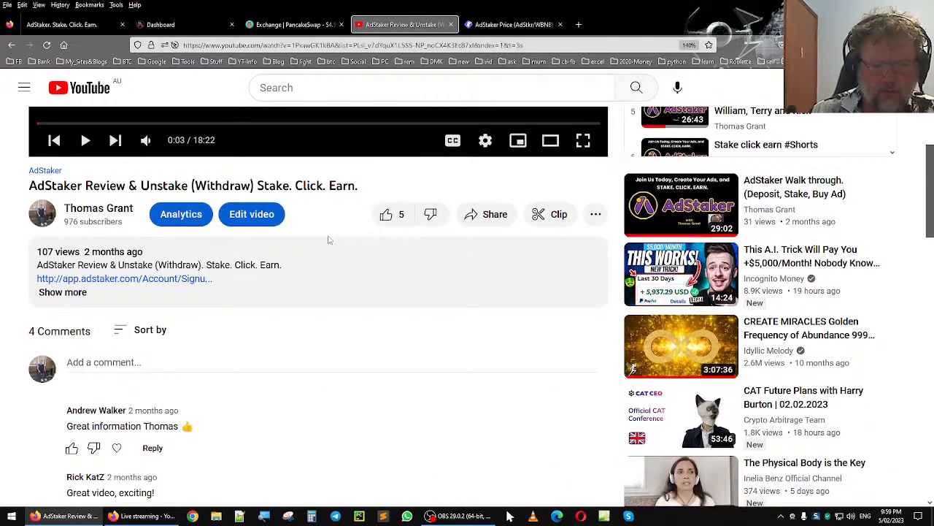
left_click(62, 292)
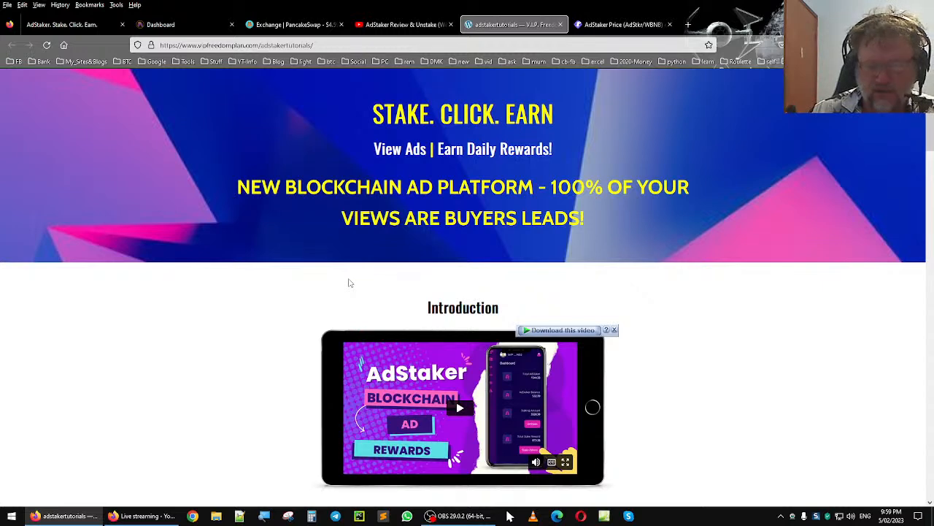
Scroll the tutorials page down to its six step videos, then return to GeckoTerminal
scroll("down", 3)
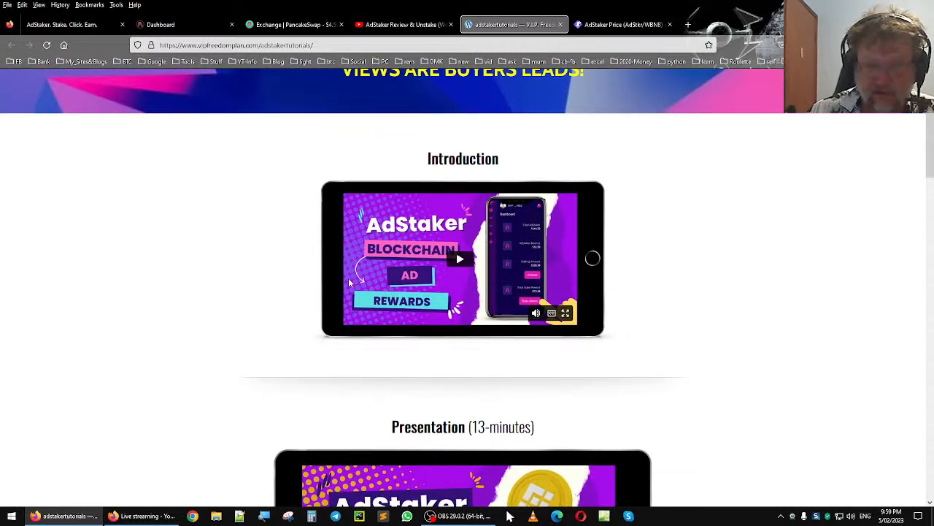
scroll("down", 3)
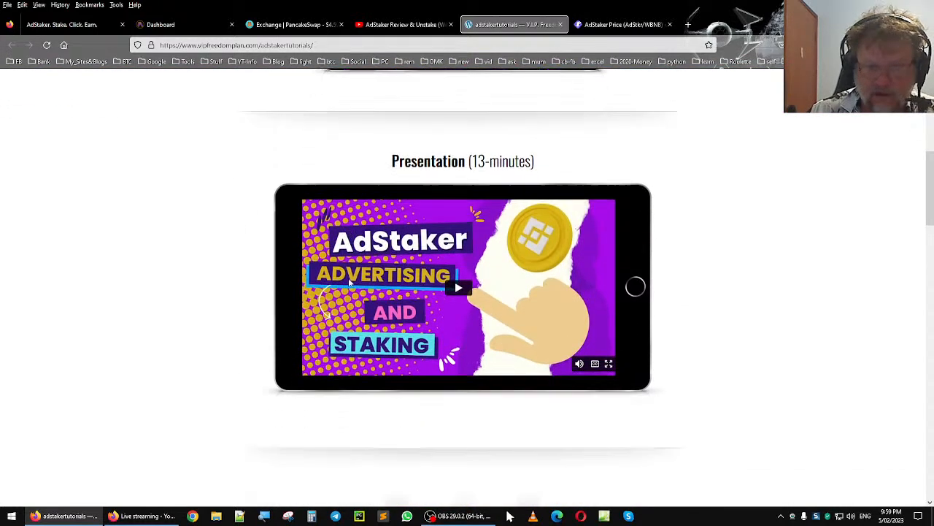
scroll("down", 3)
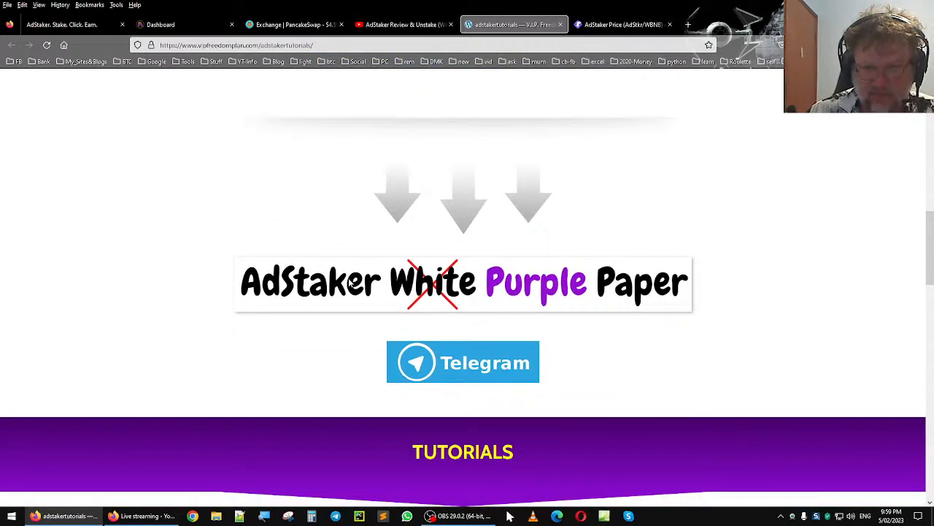
scroll("down", 3)
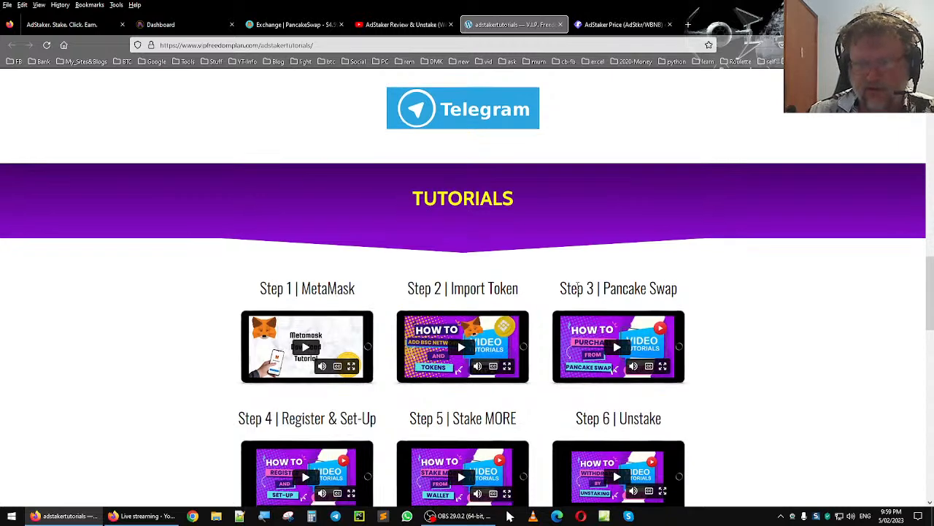
scroll("down", 3)
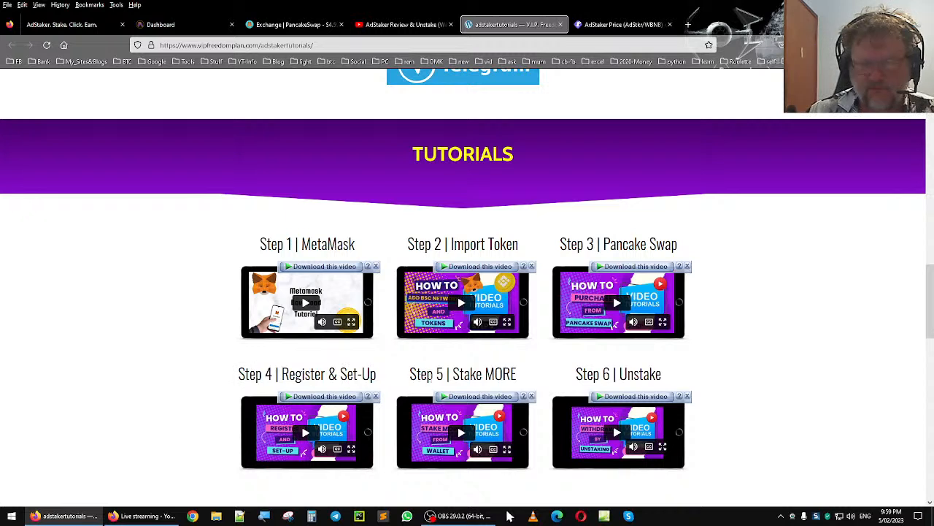
scroll("down", 3)
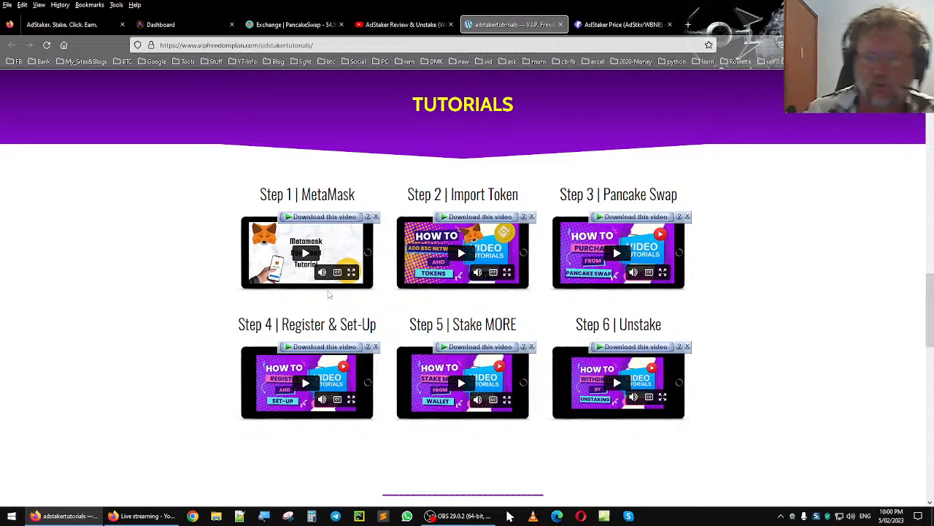
mouse_move(567, 65)
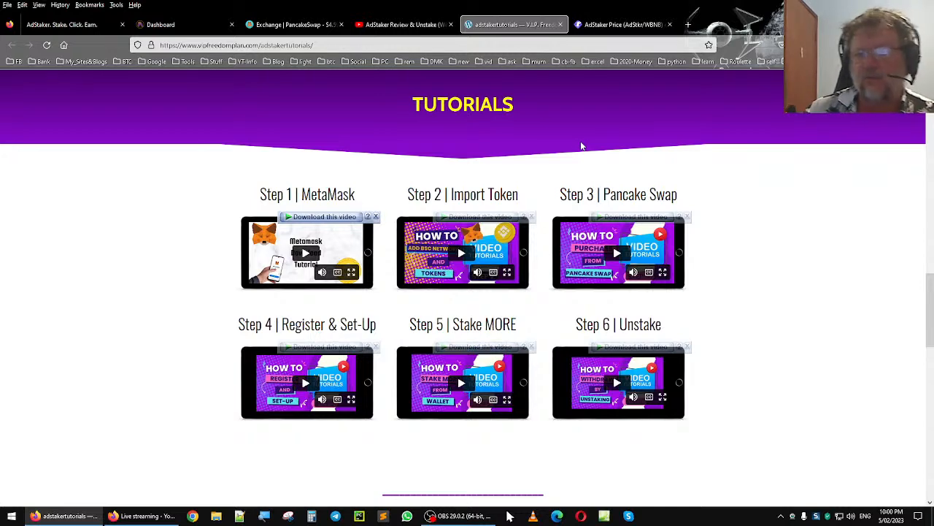
left_click(622, 24)
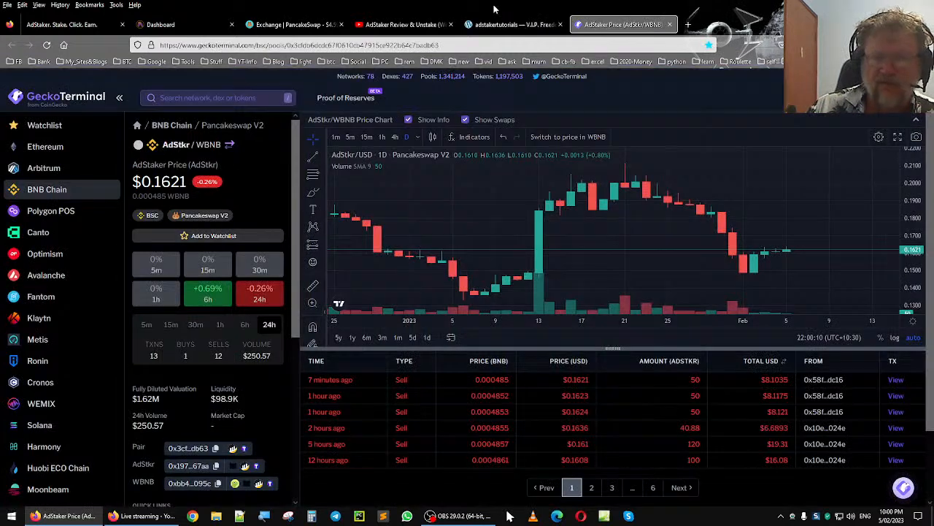
Glance at PancakeSwap's BNB/AdStkr swap chart, then return to the AdStaker dashboard
left_click(285, 24)
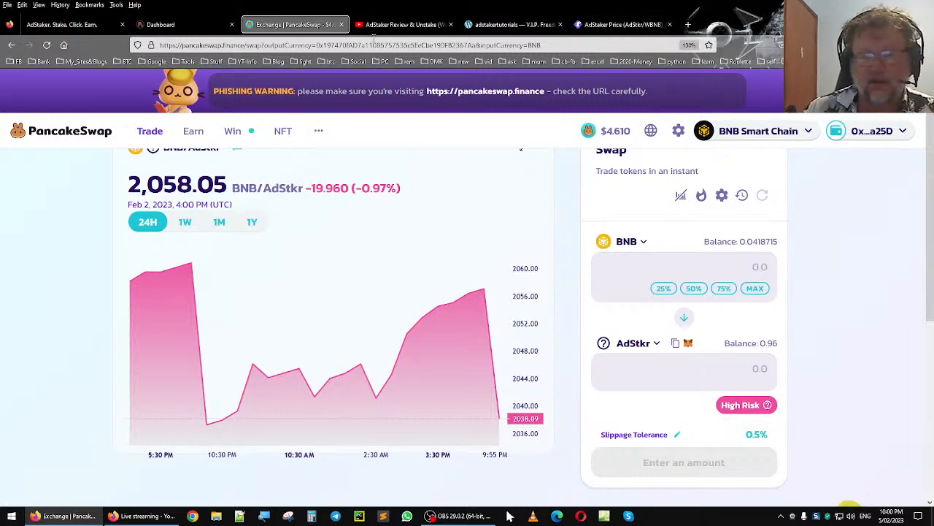
left_click(167, 24)
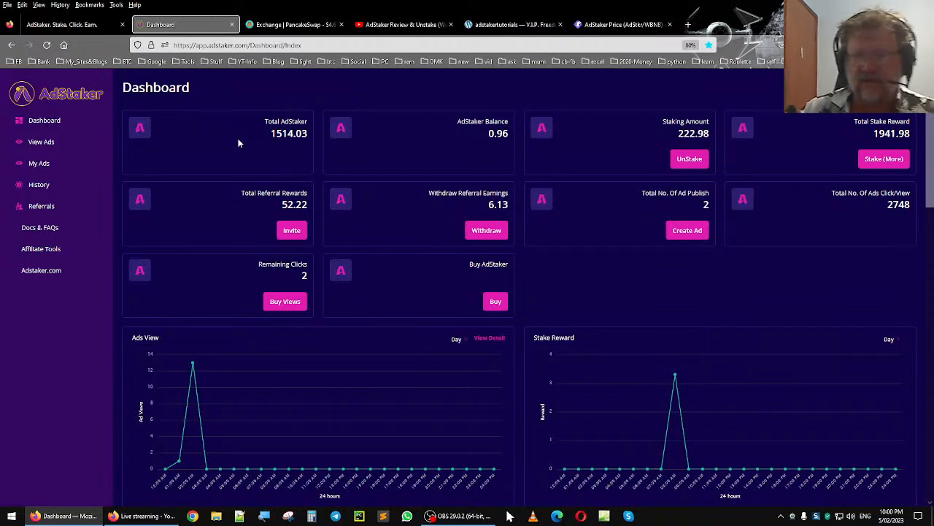
mouse_move(254, 153)
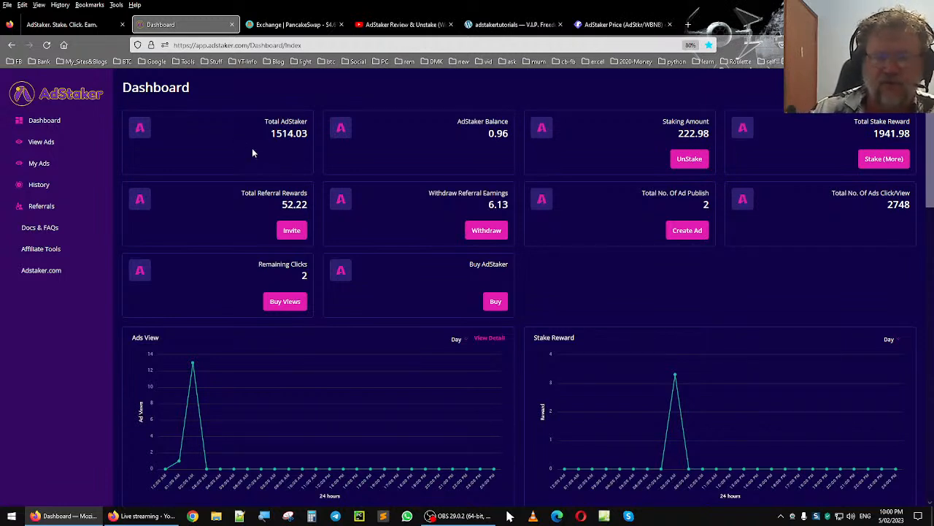